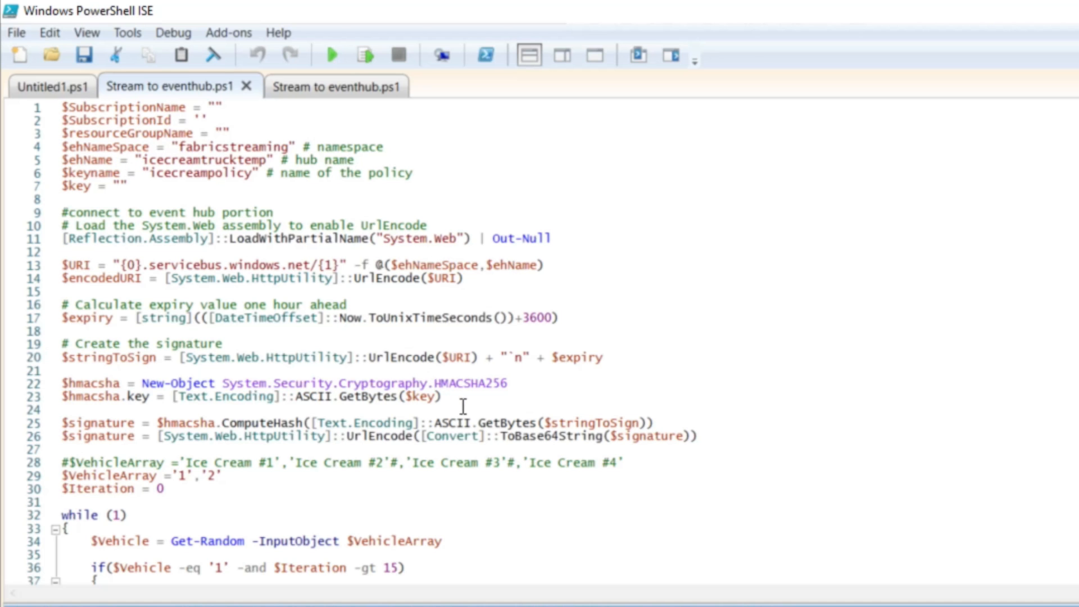
Step: Scroll through the Stream to eventhub.ps1 script in PowerShell ISE
scroll("down", 3)
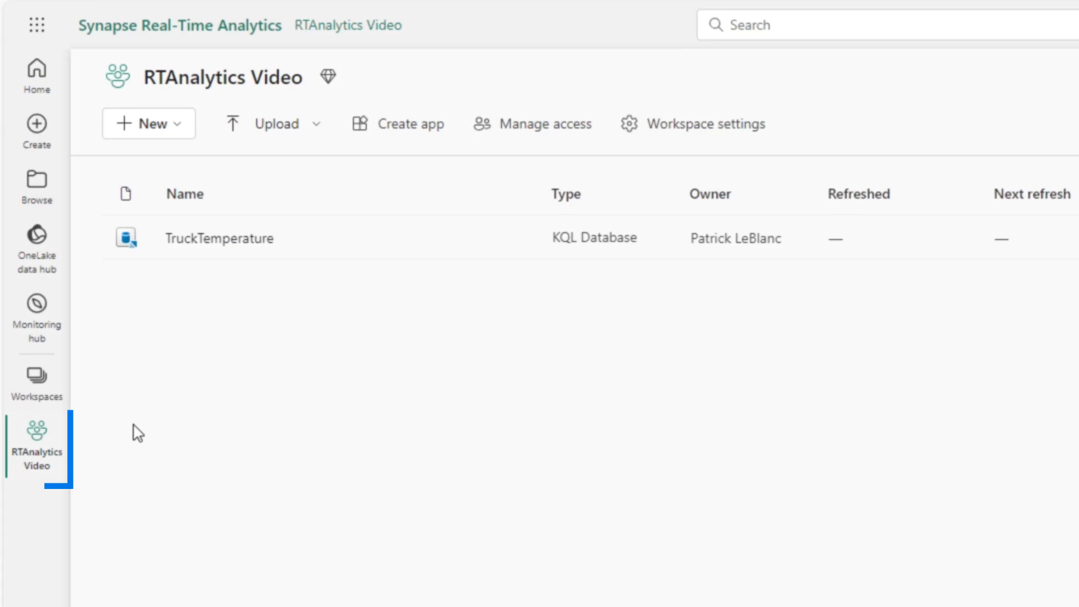
Step: Scroll the RTAnalytics Video workspace list and open the TruckTemperature KQL Database item
scroll("down", 3)
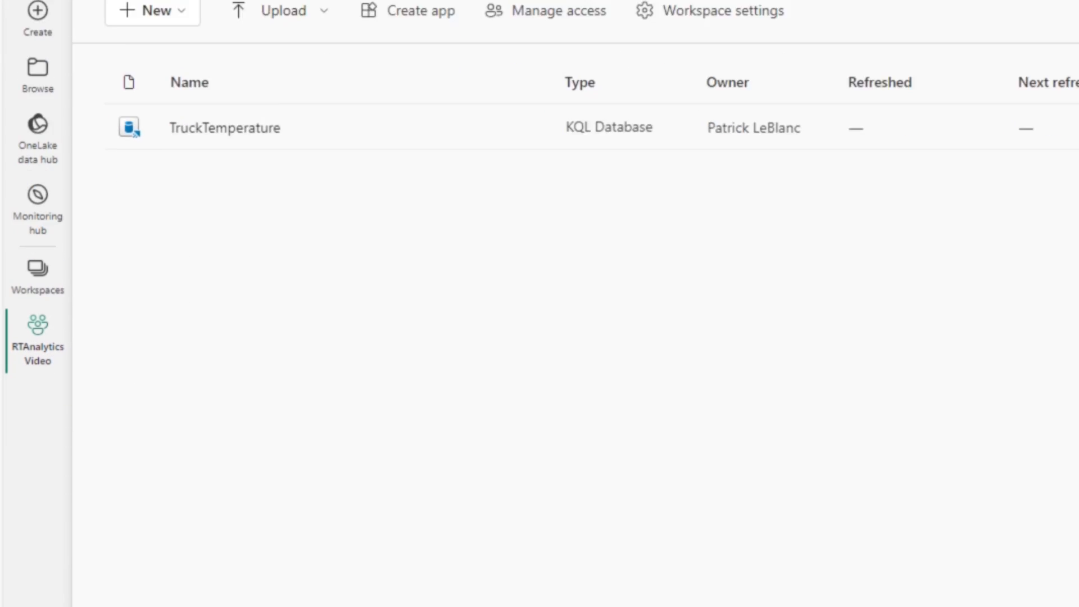
left_click(37, 568)
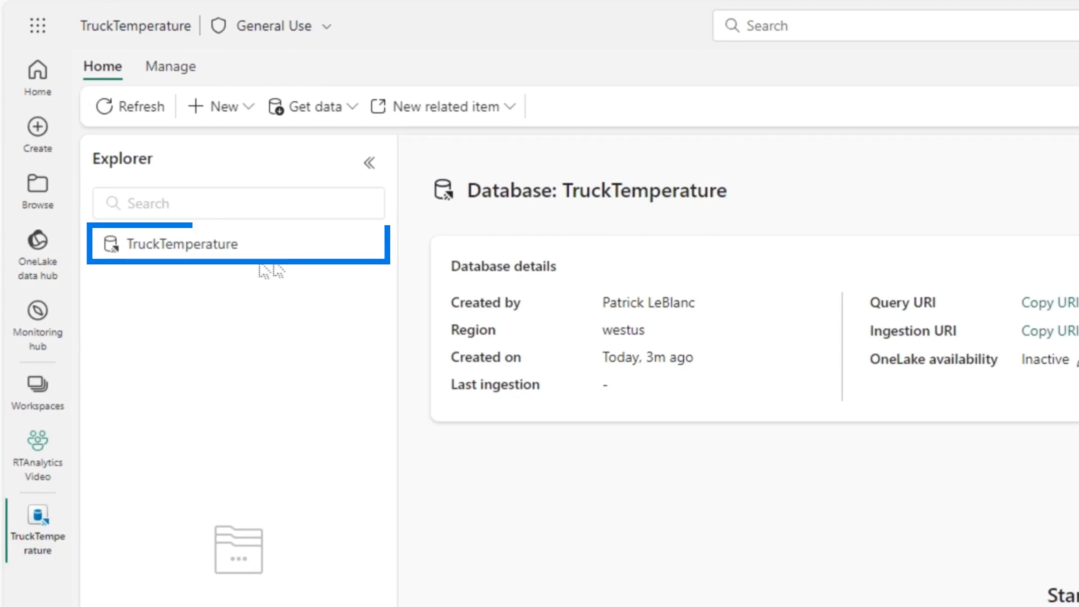
mouse_move(200, 248)
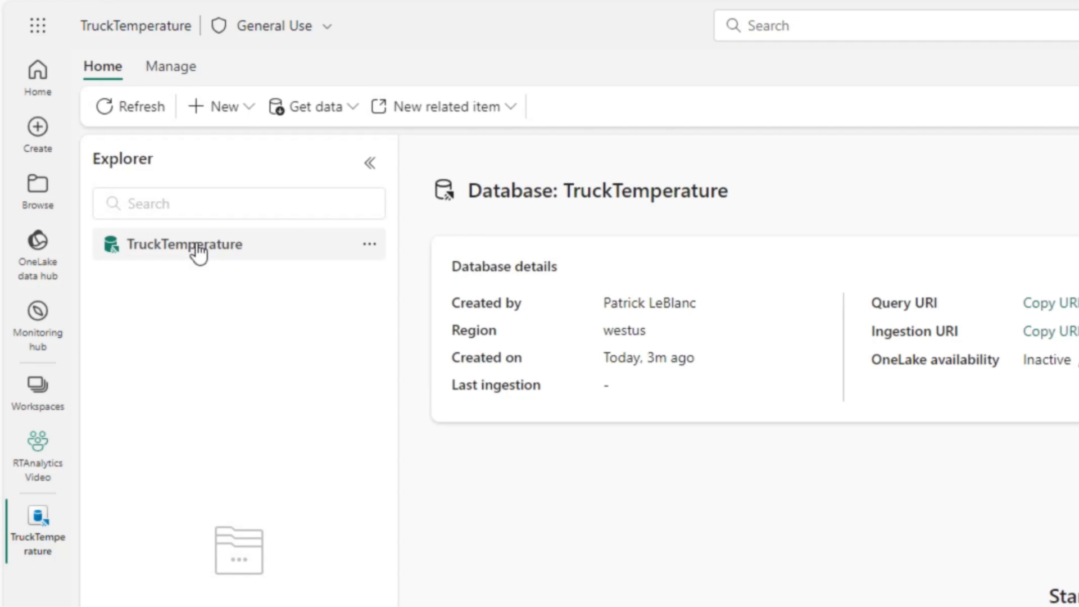
Step: Open the Get data menu on the TruckTemperature database's Home ribbon
left_click(312, 106)
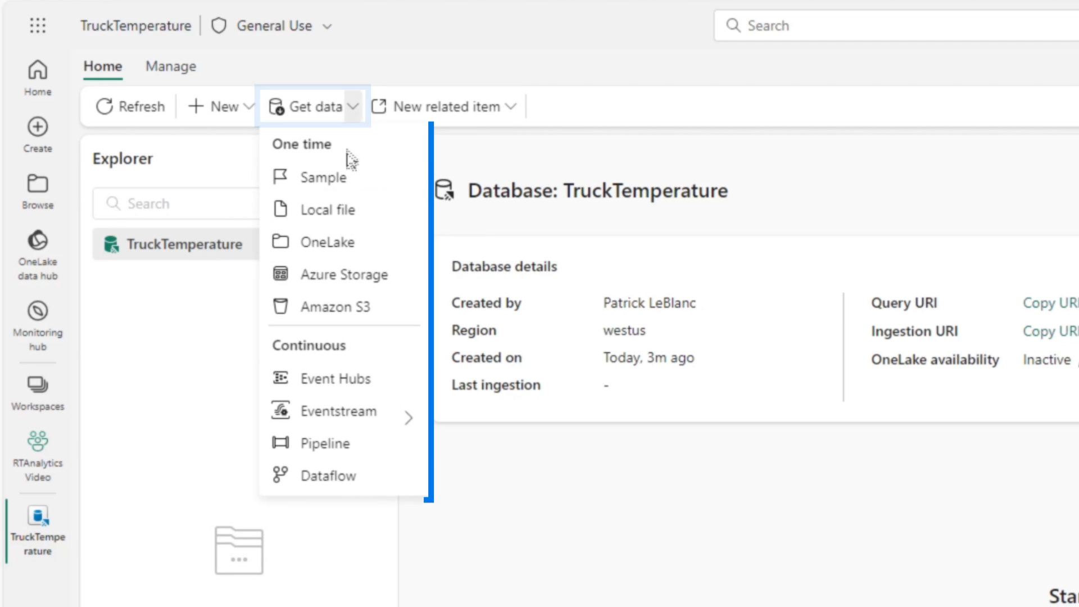
mouse_move(350, 444)
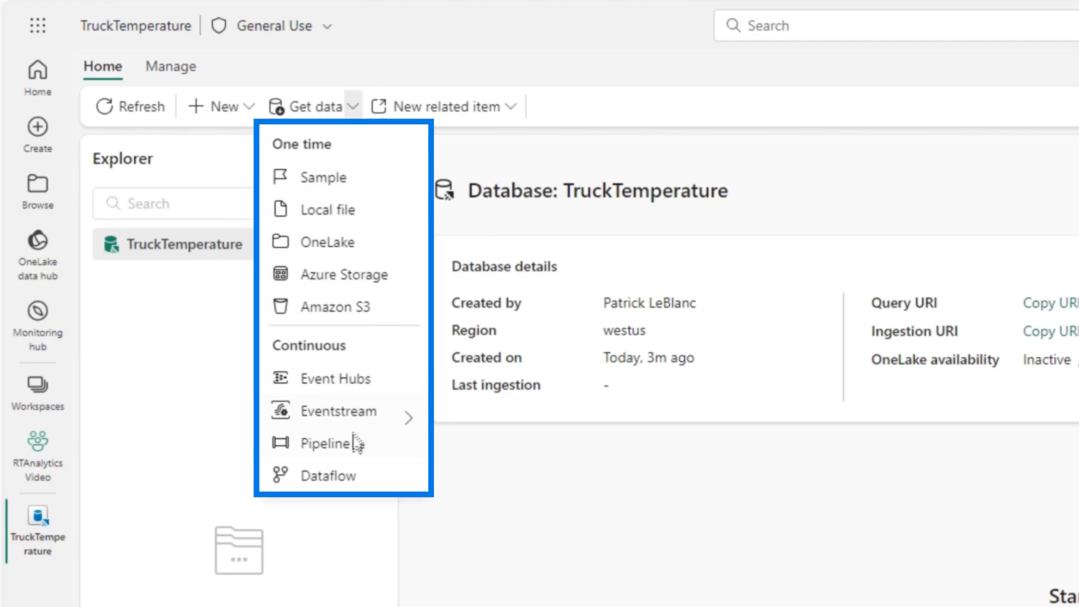
mouse_move(350, 282)
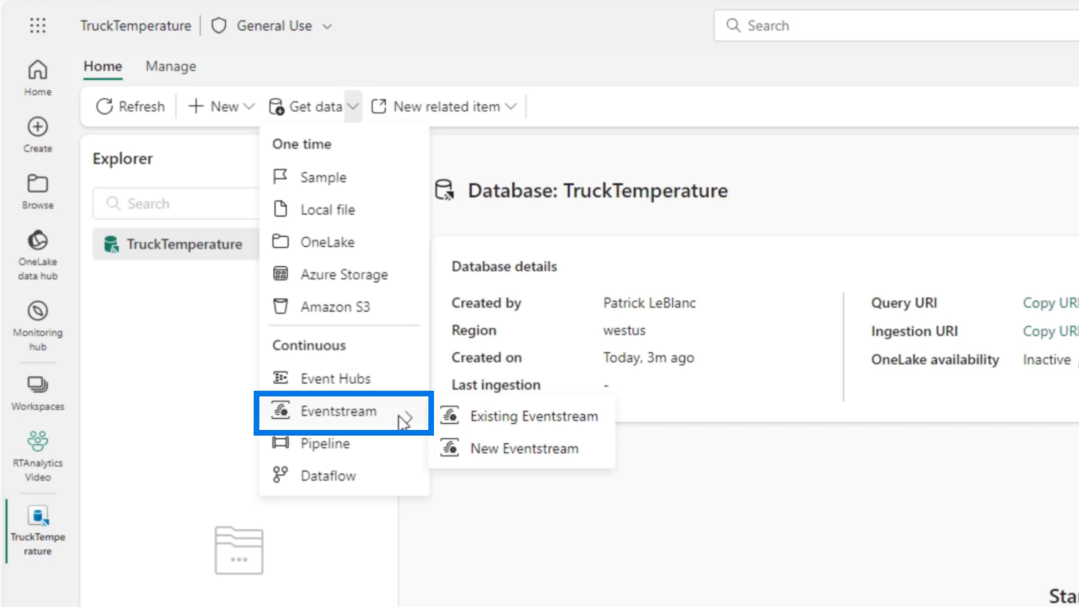
mouse_move(523, 448)
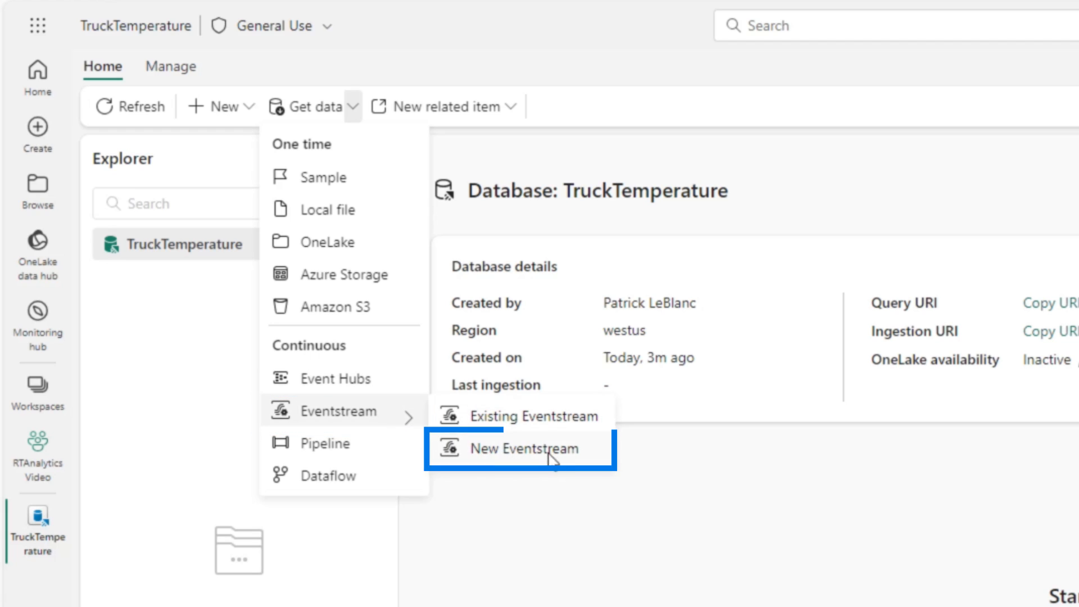
mouse_move(530, 415)
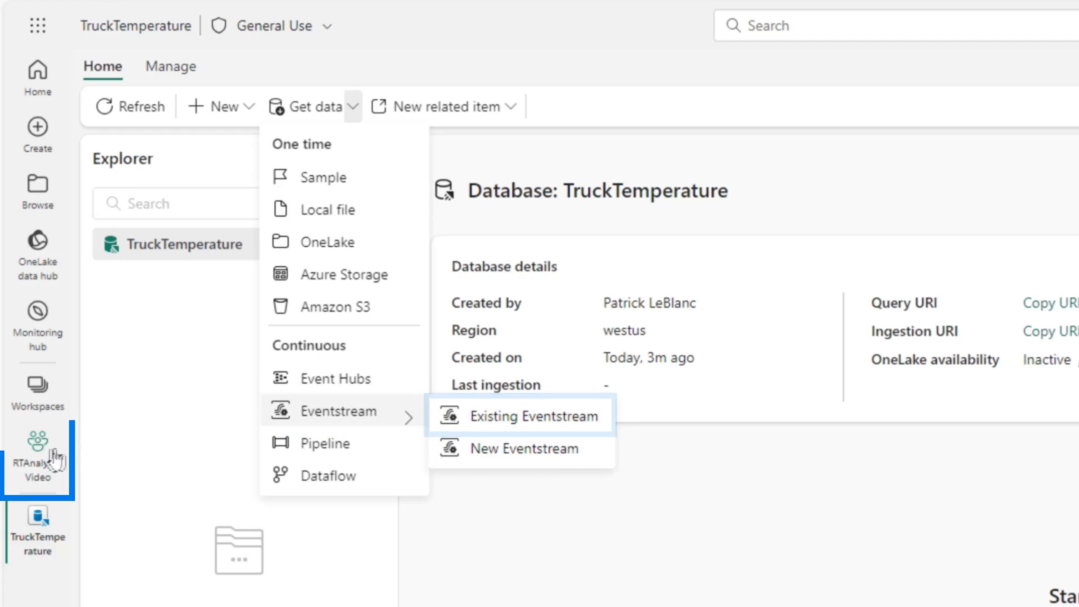
Step: Create a new Eventstream item named 'eventstreamTemps' in the workspace
left_click(37, 444)
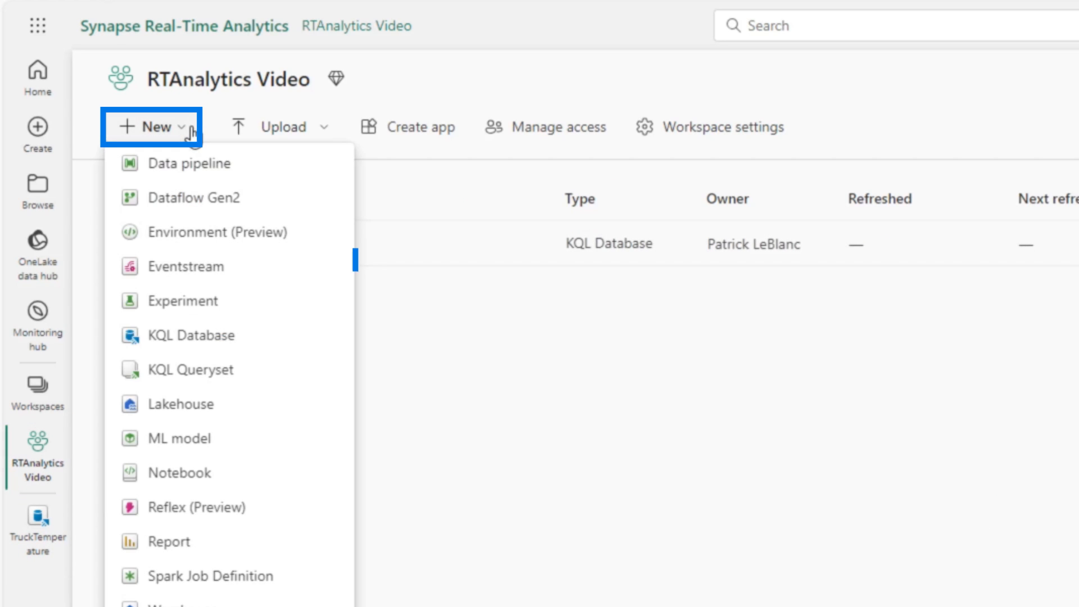
left_click(185, 267)
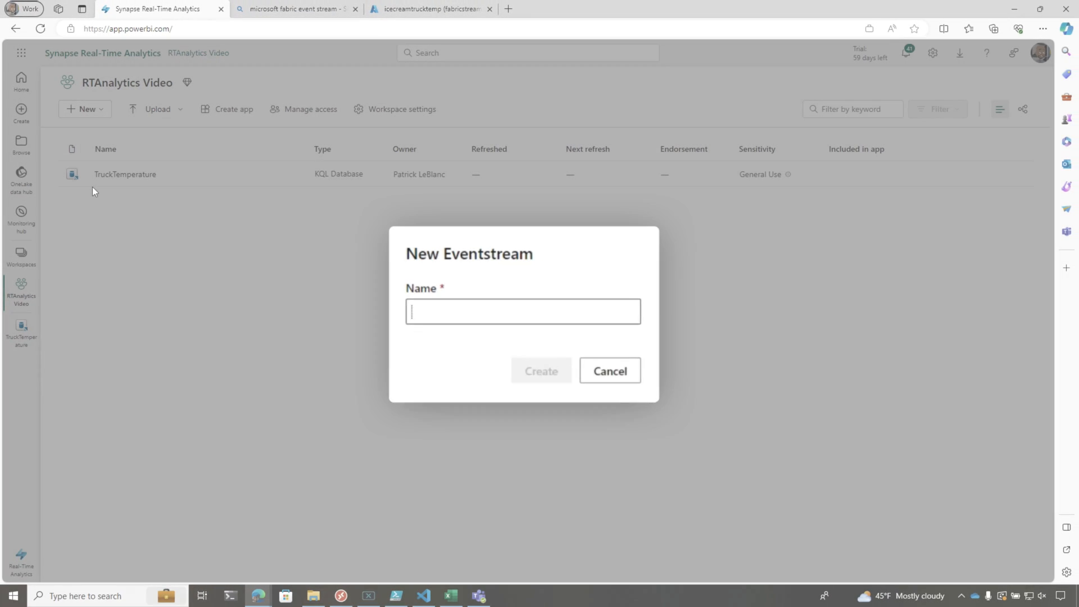
type("eventstreamTemps")
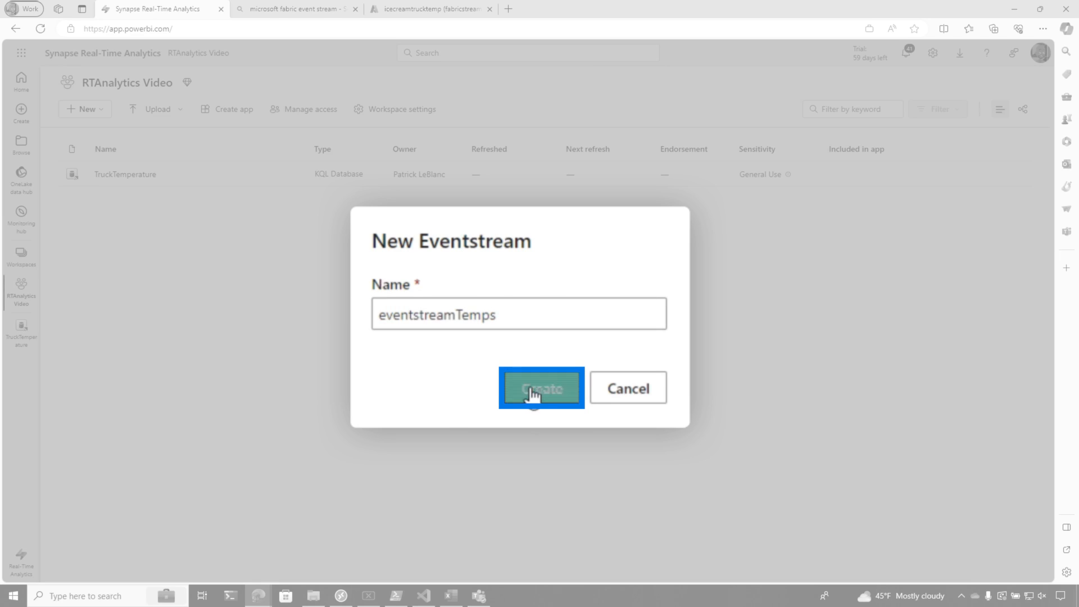
left_click(541, 389)
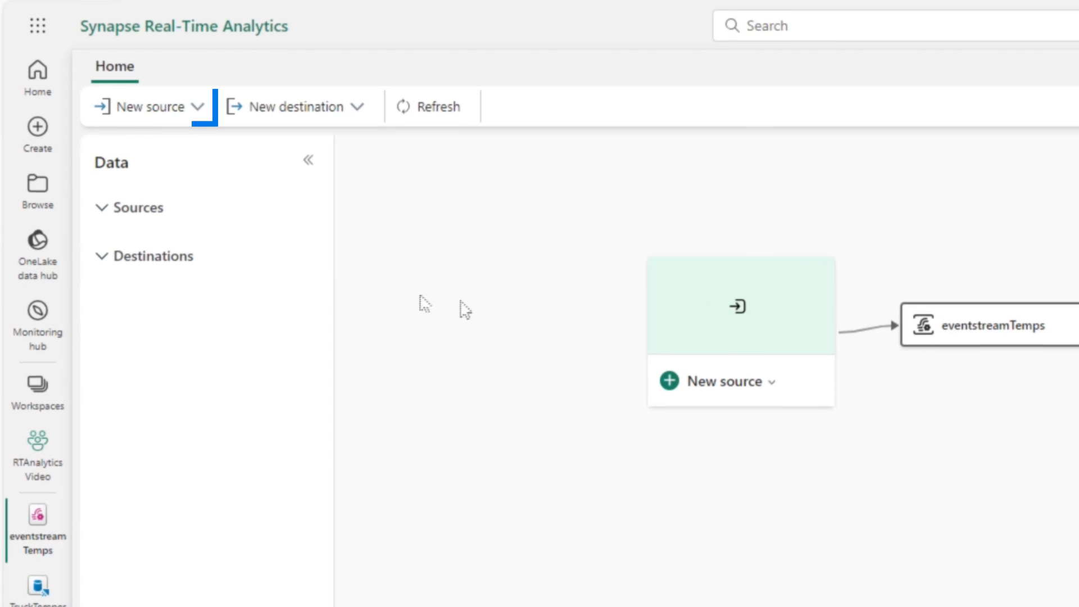
Step: Add an Azure Event Hubs source named 'ehICTruckTemps' and start a new cloud connection
left_click(145, 106)
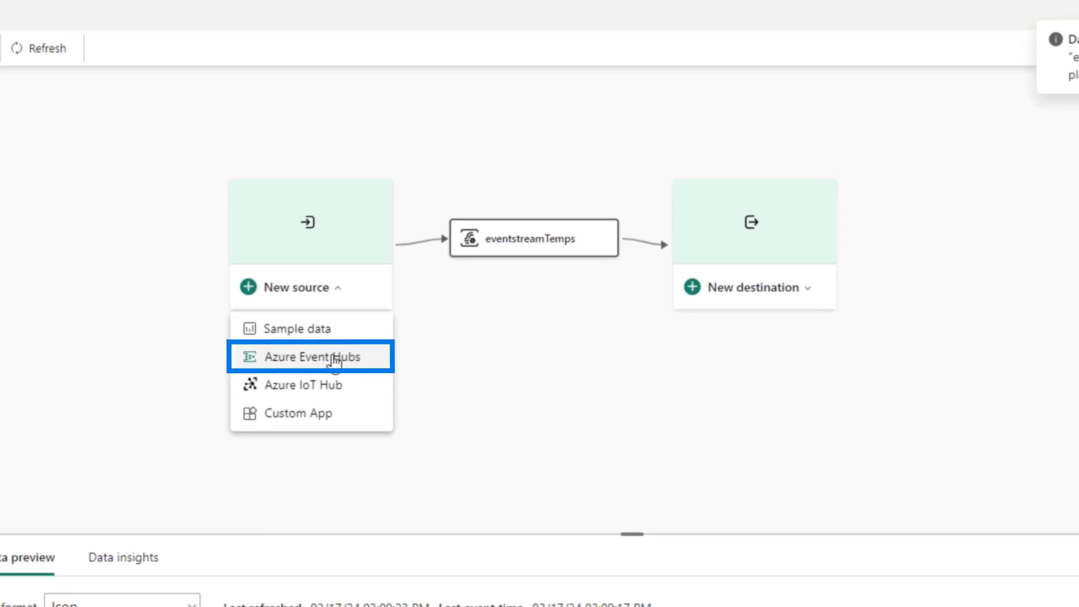
left_click(307, 356)
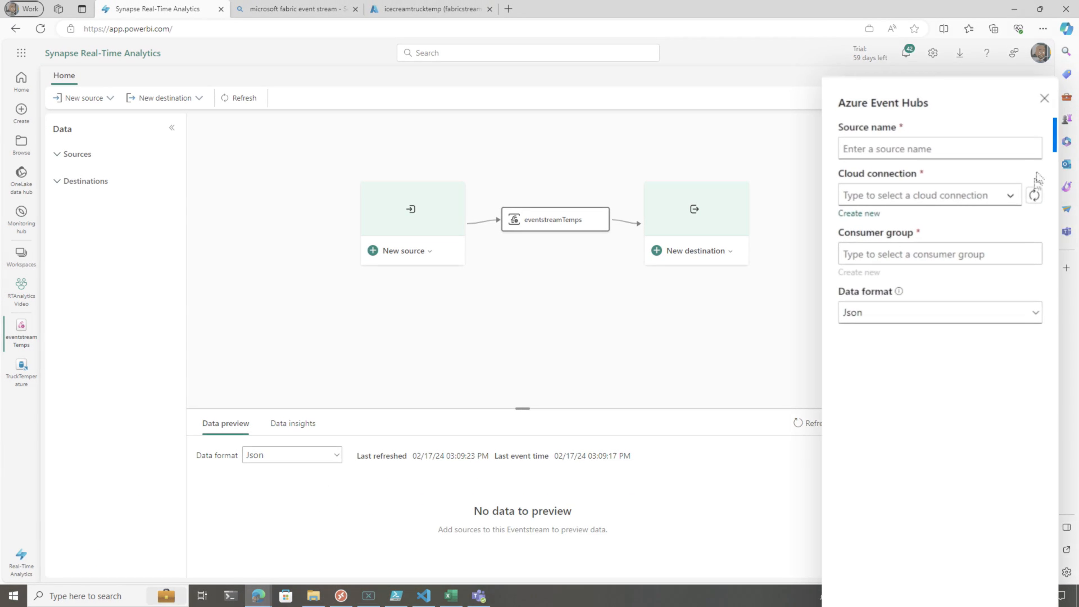
type("e")
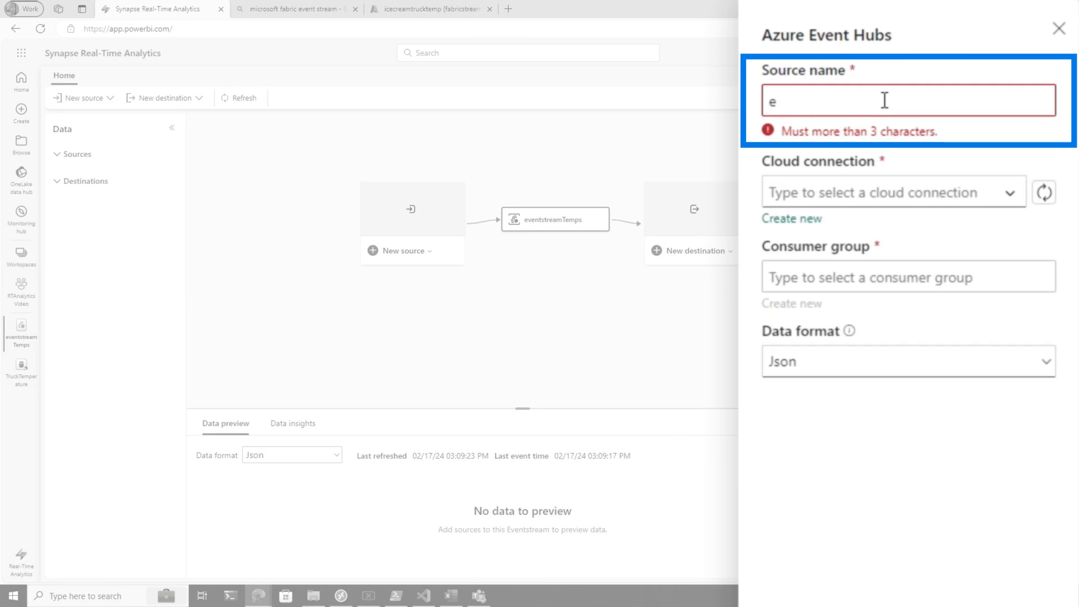
type("hICTr")
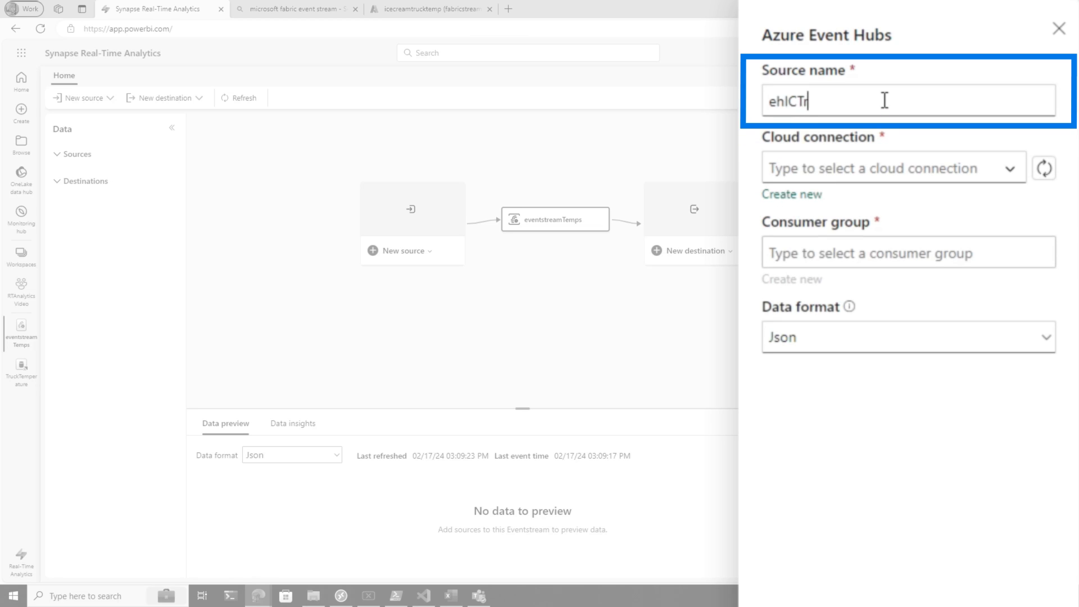
type("uckTemps")
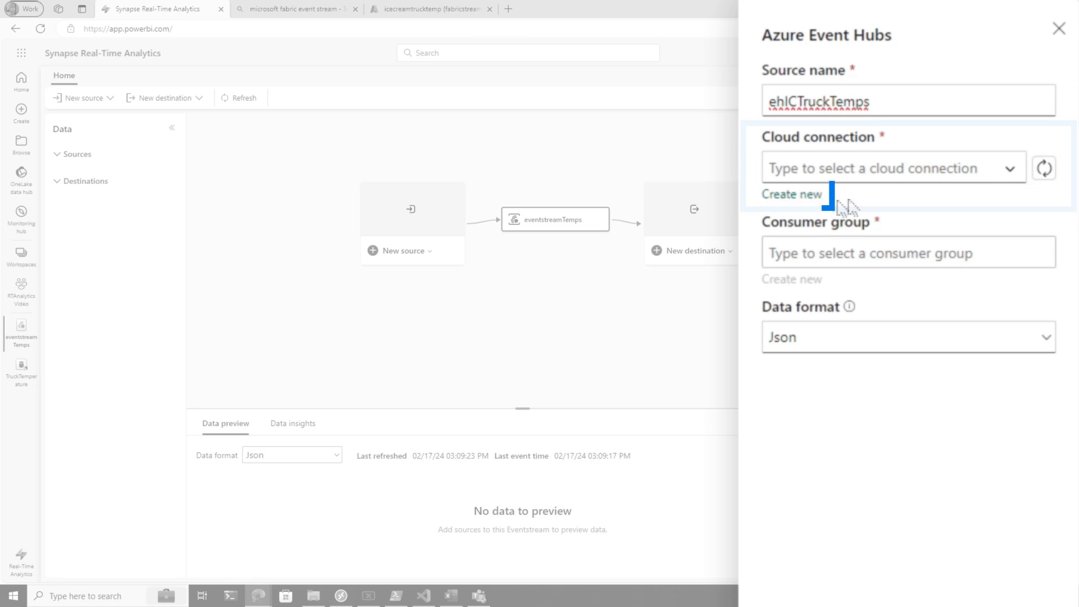
left_click(791, 194)
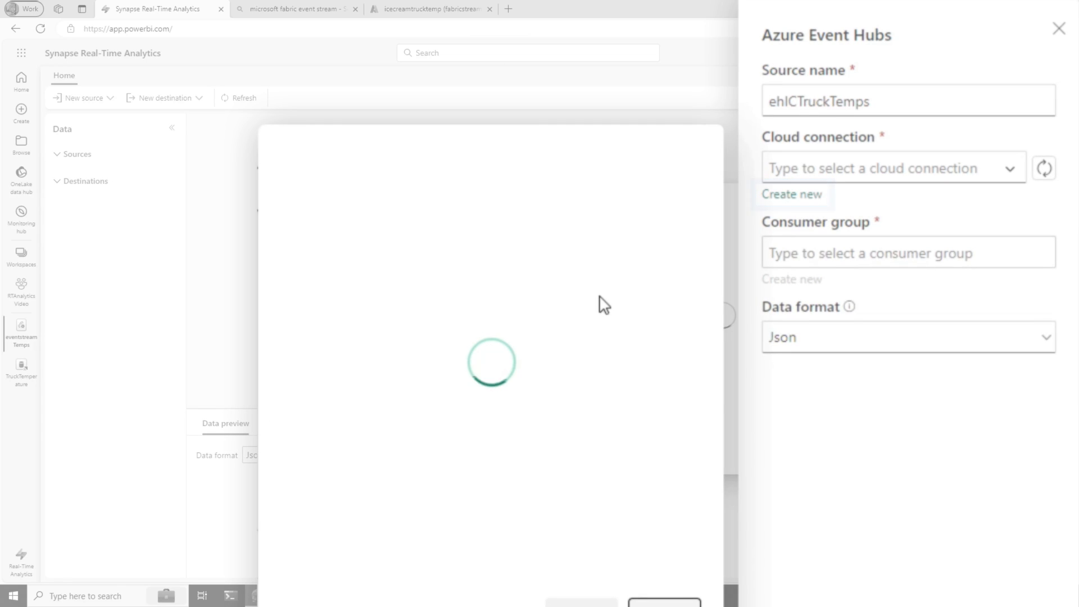
Step: View the icecreamtrucktemp event hub's shared access policies in Azure portal, then return to Fabric
left_click(792, 194)
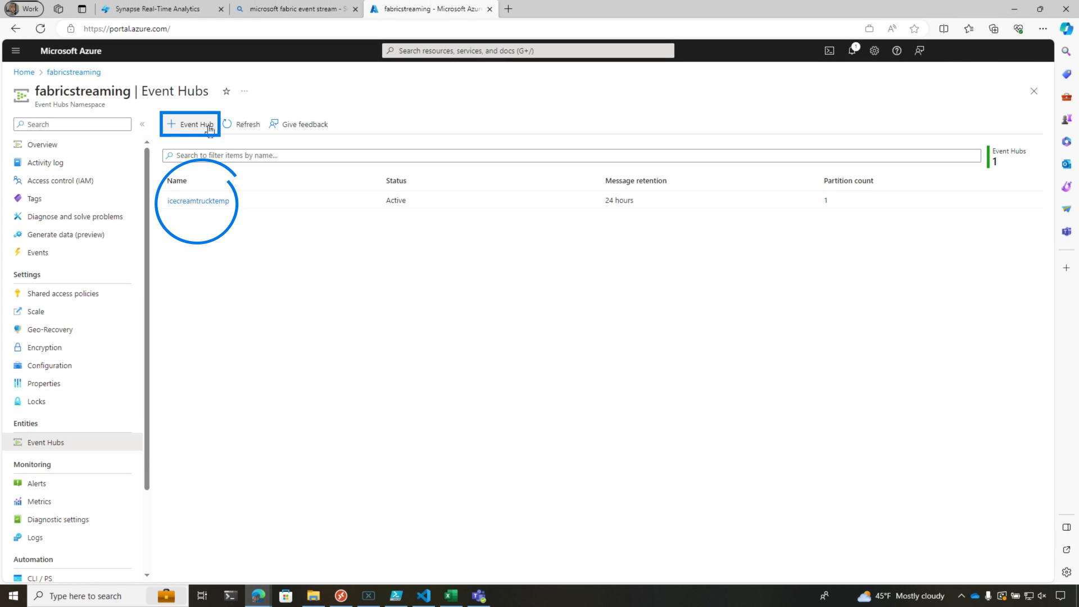
left_click(198, 200)
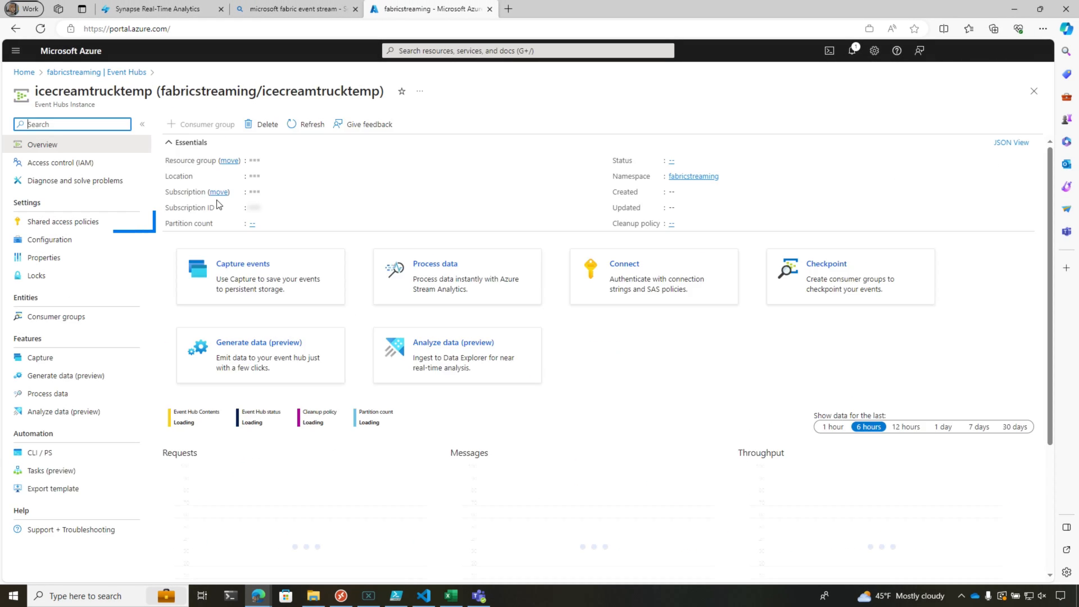
left_click(64, 221)
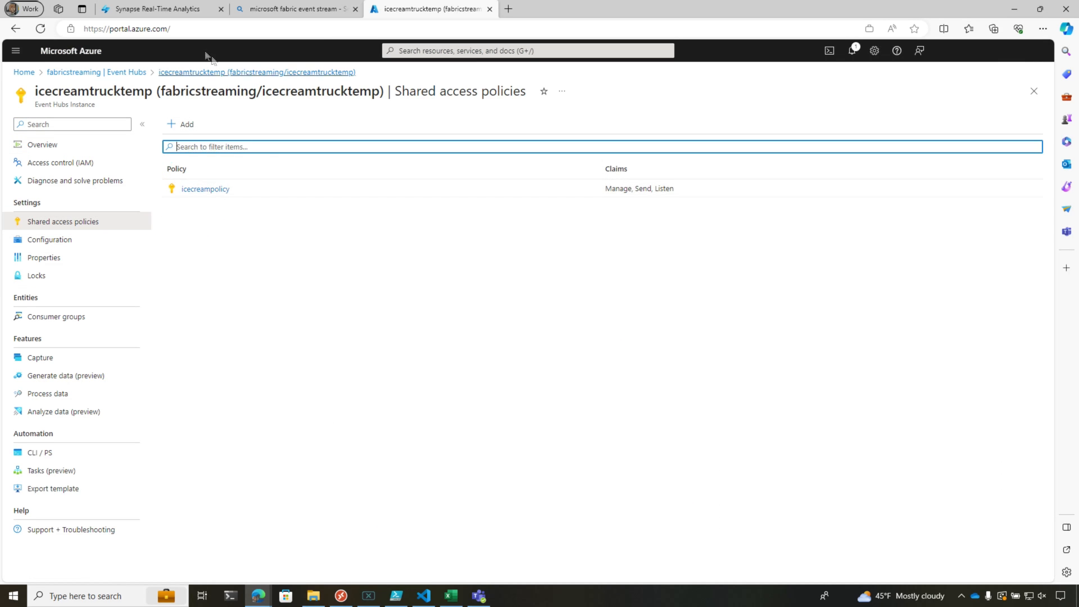
left_click(159, 9)
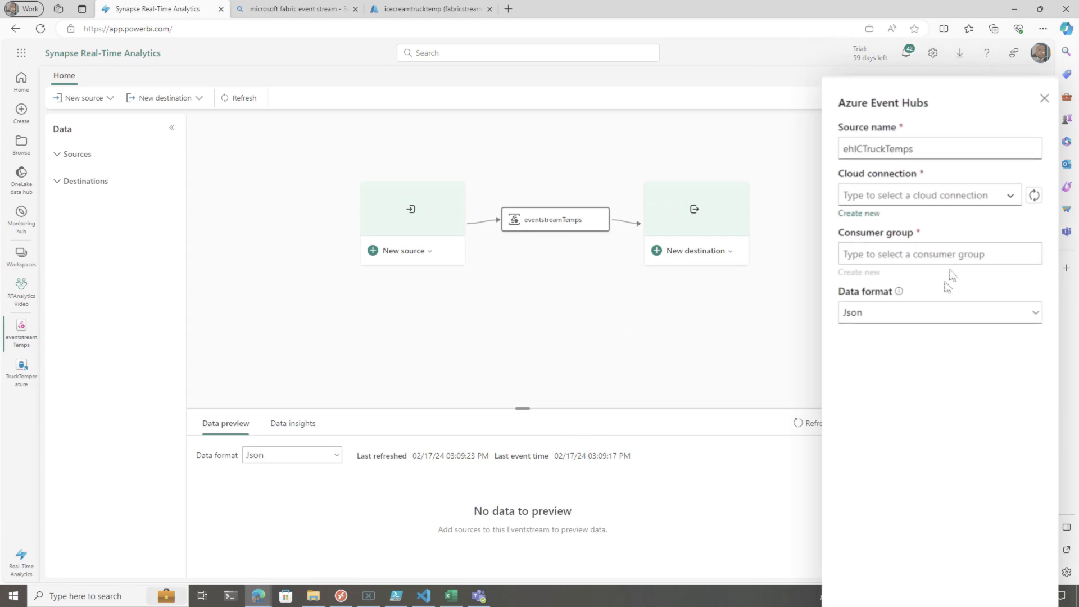
Step: Attach the source using the fabricstreaming connection and $Default consumer group
left_click(929, 195)
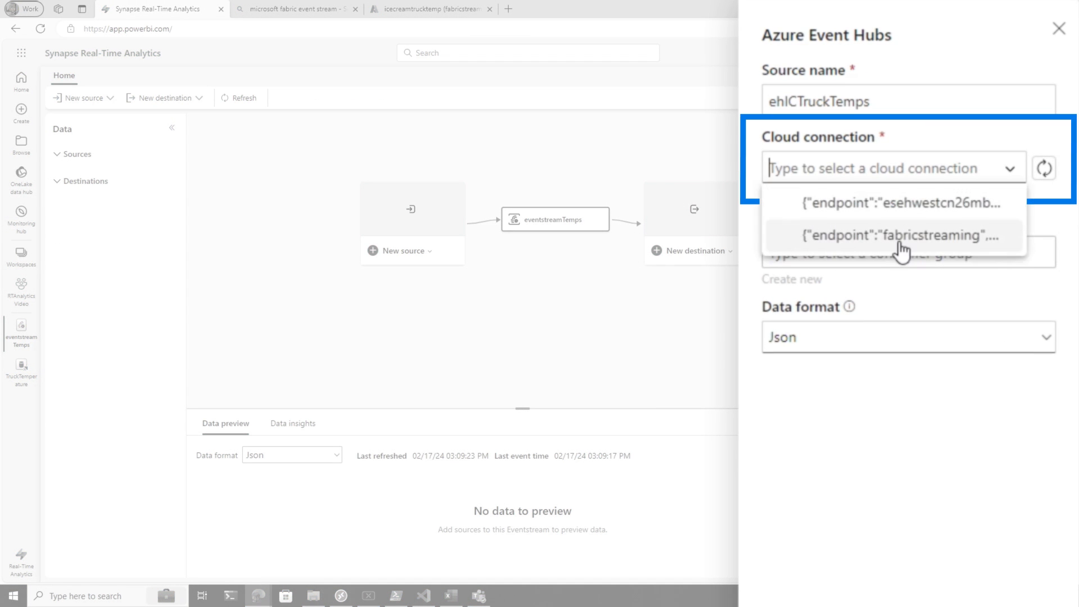
left_click(902, 235)
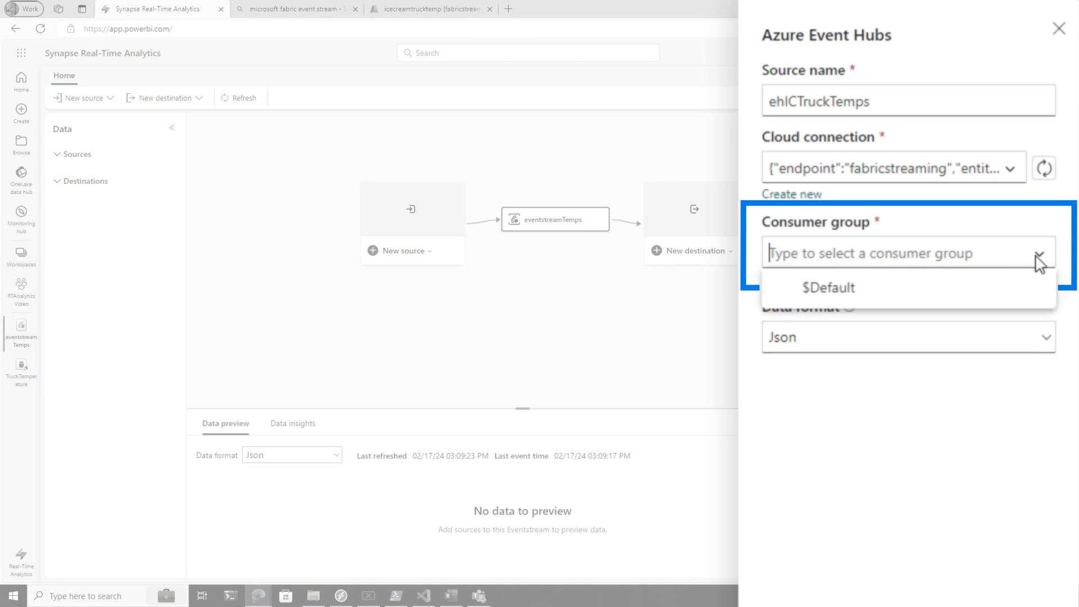
left_click(828, 287)
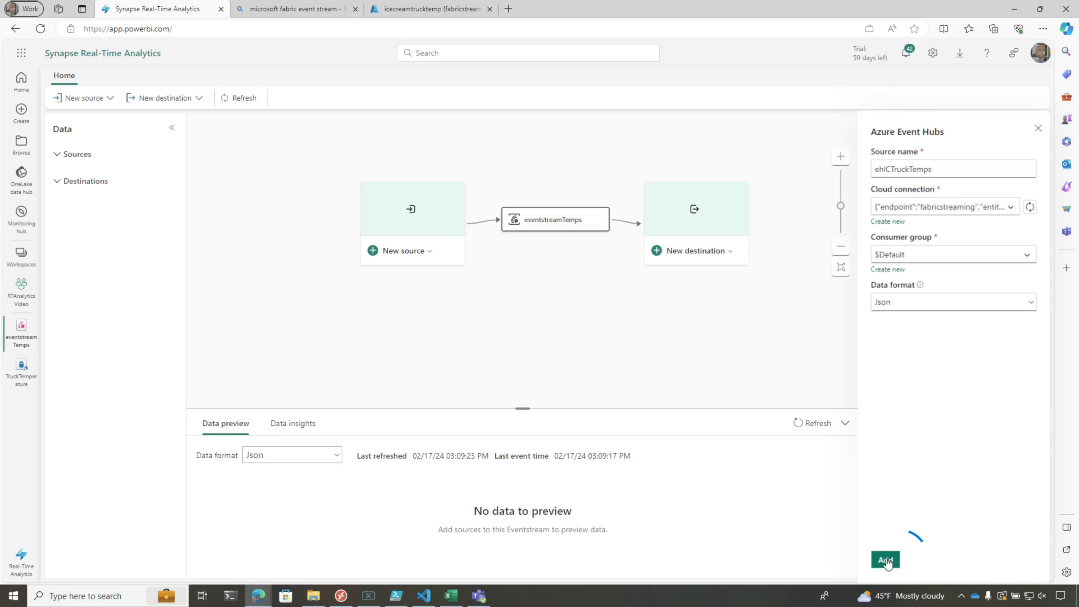
left_click(886, 560)
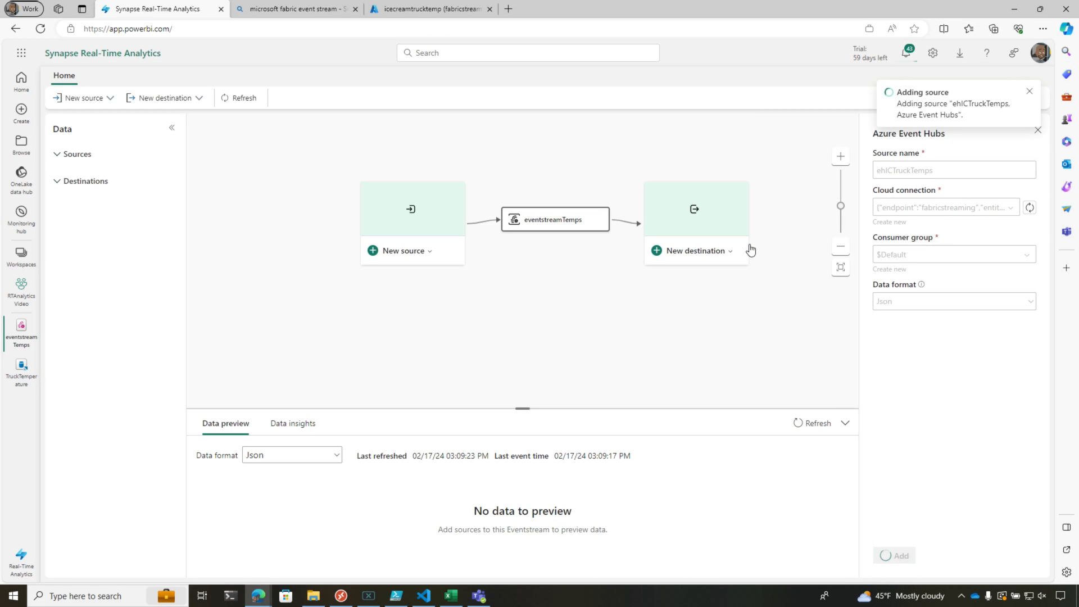
left_click(898, 556)
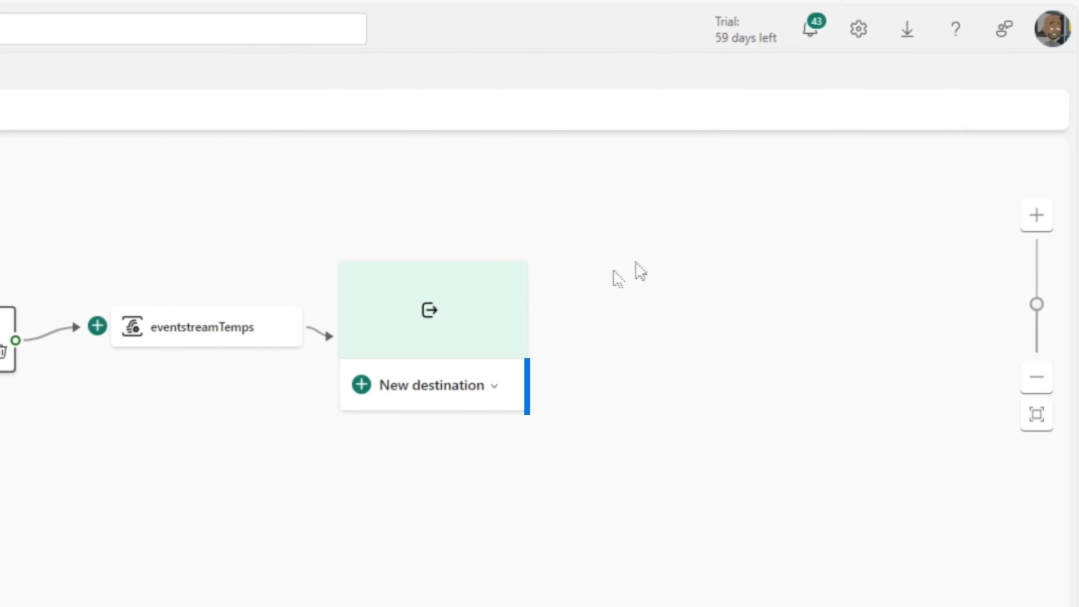
Step: Choose KQL Database from the eventstream's New destination list
left_click(429, 384)
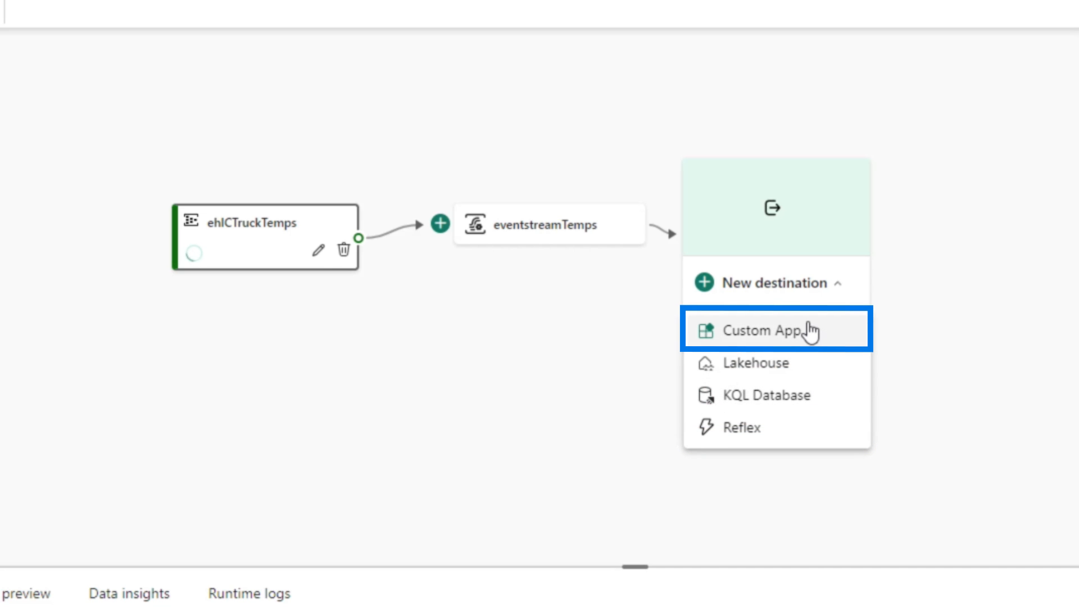
mouse_move(764, 435)
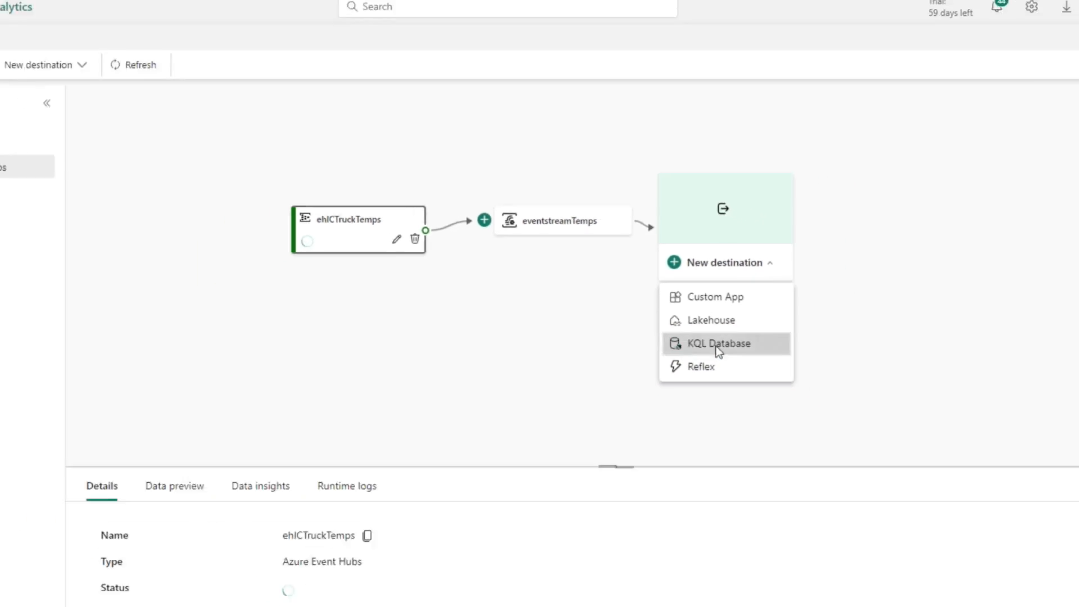
left_click(719, 343)
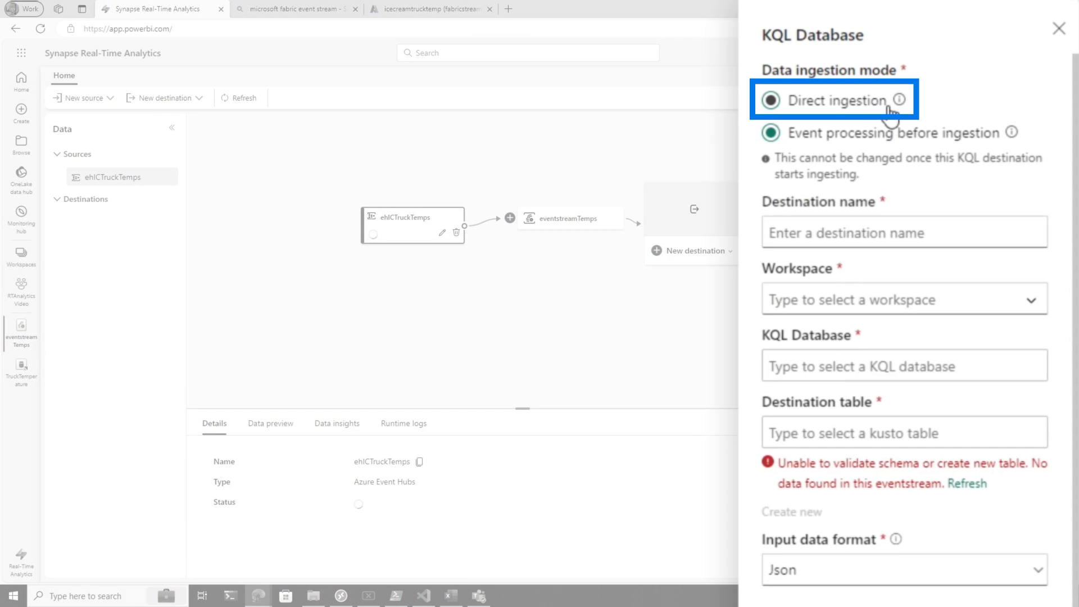
mouse_move(899, 114)
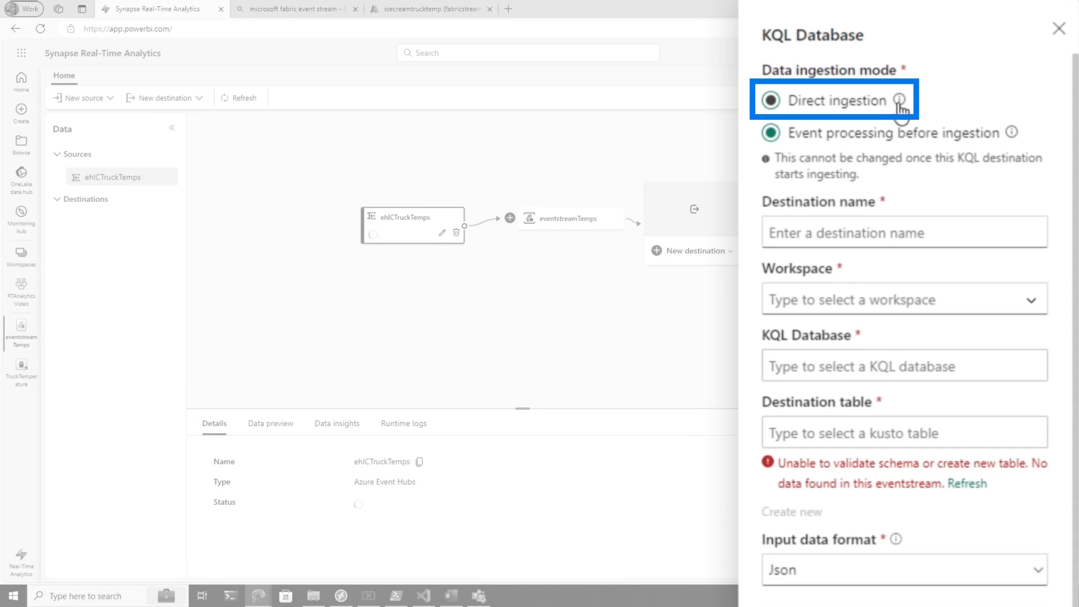
Step: Choose direct ingestion, name the destination, and pick the RTAnalytics Video workspace
left_click(770, 132)
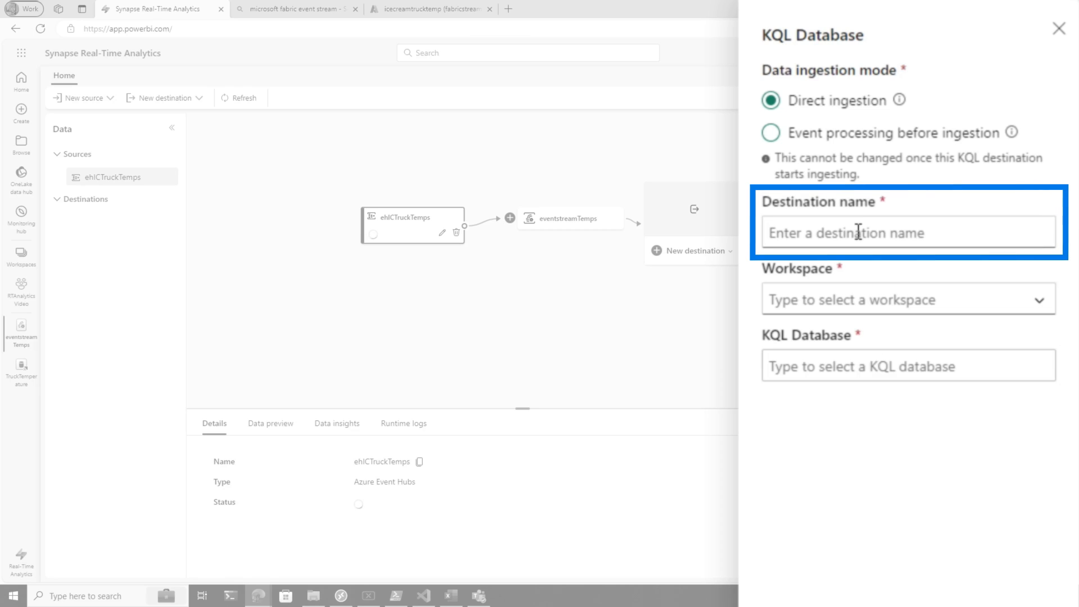
type("diTruckTemp")
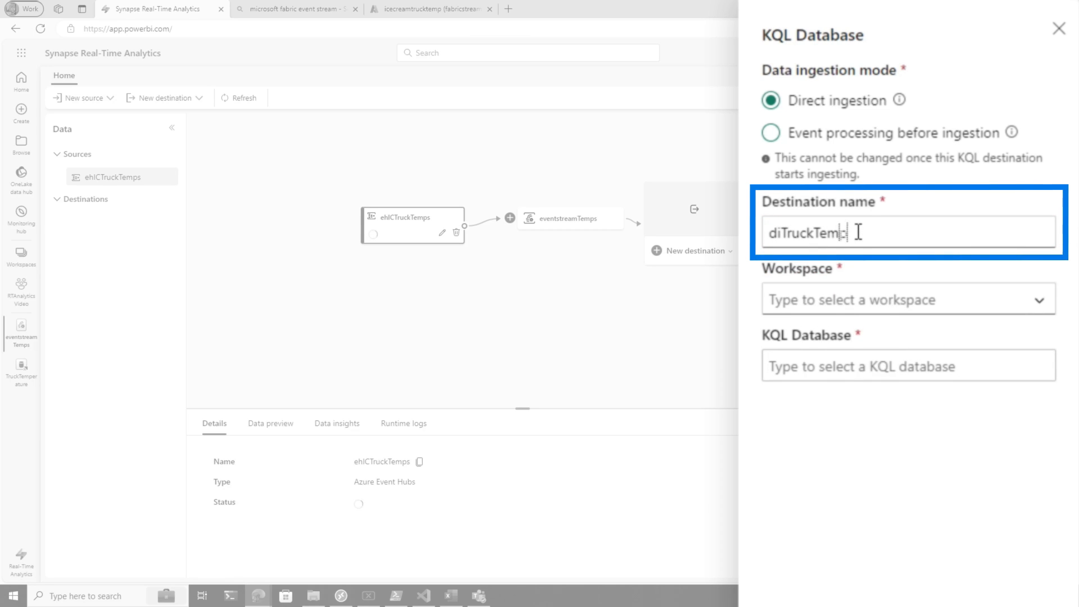
left_click(908, 298)
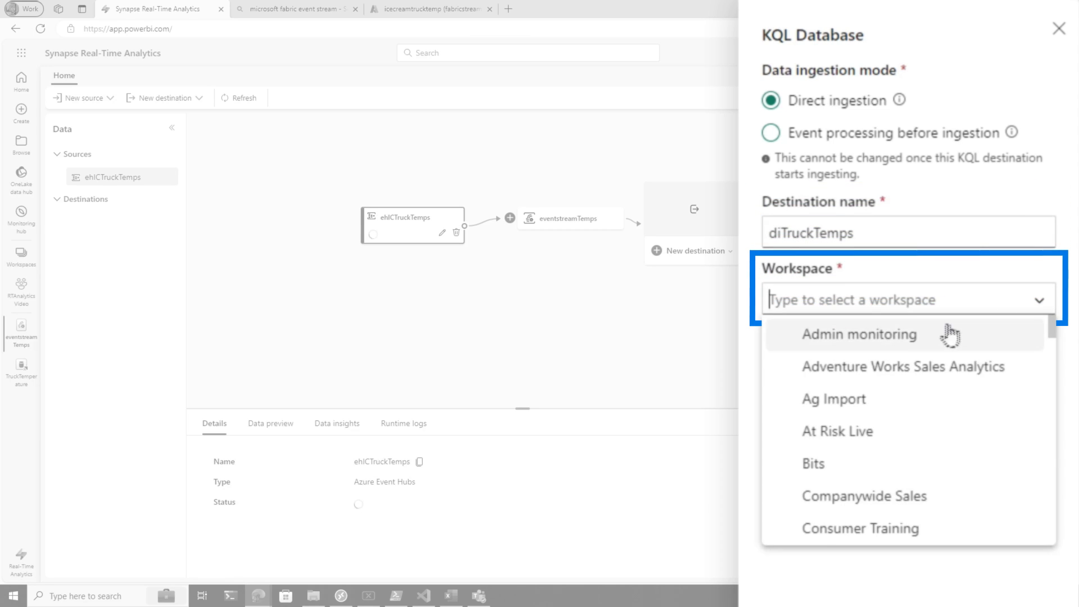
type("vid")
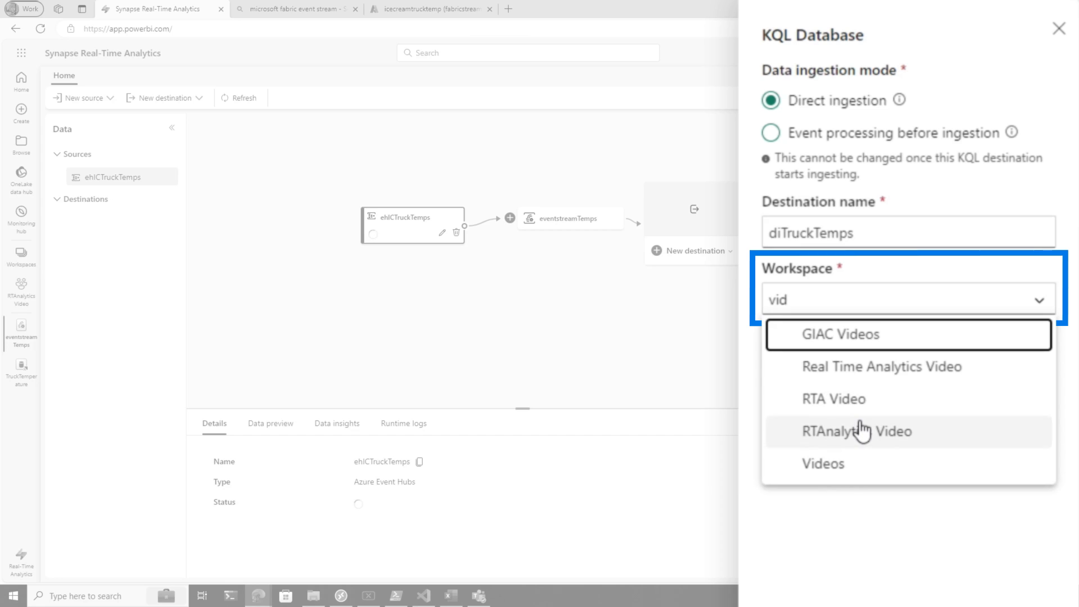
left_click(886, 432)
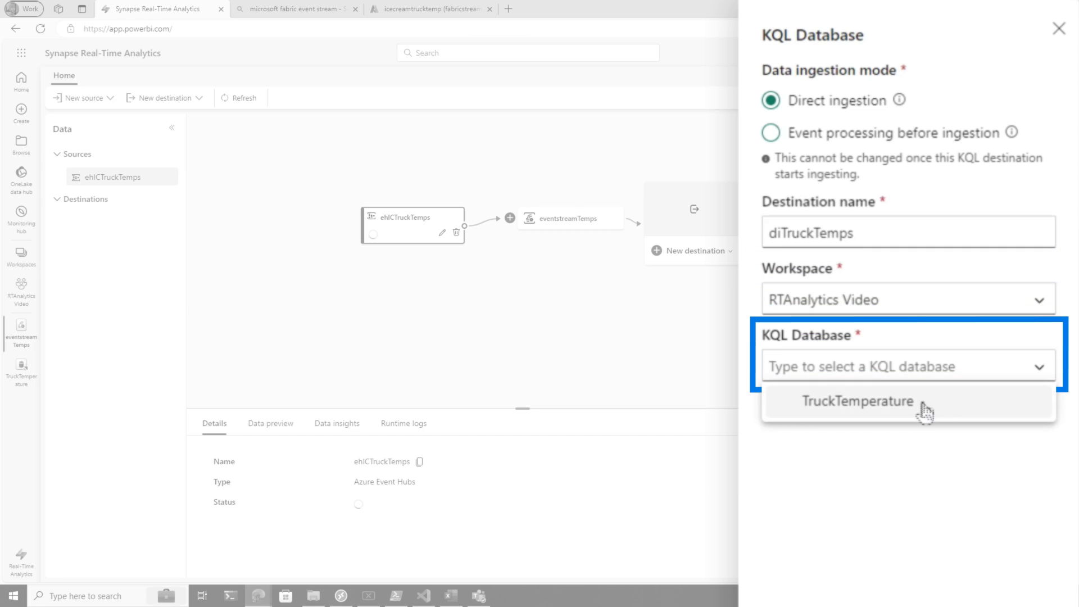
Step: Select the TruckTemperature database, create table ICTruckTempsEH, and continue
left_click(857, 401)
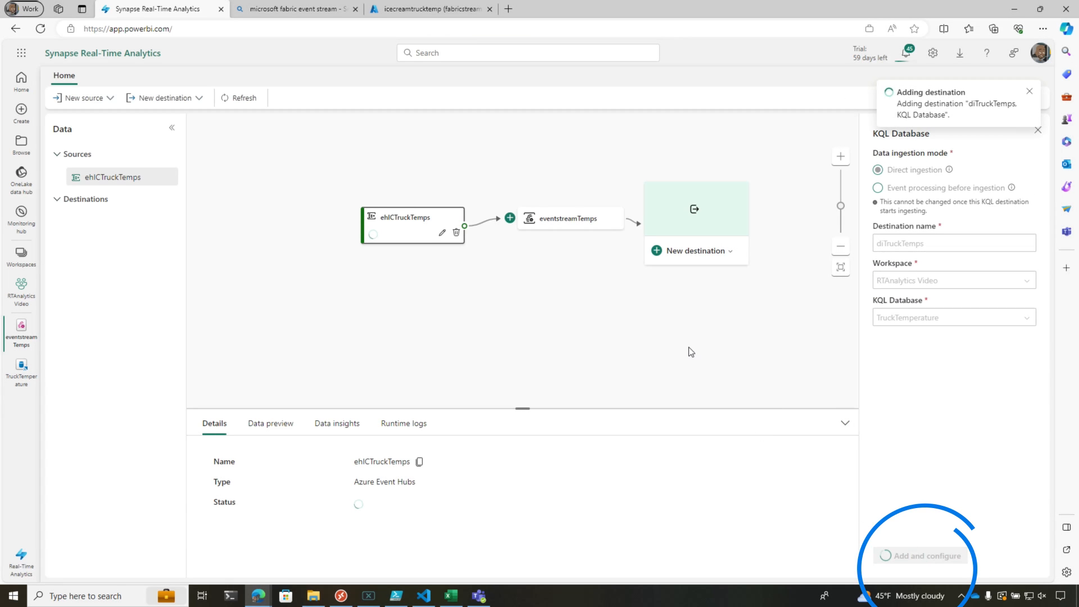
left_click(924, 555)
type("ICTruck")
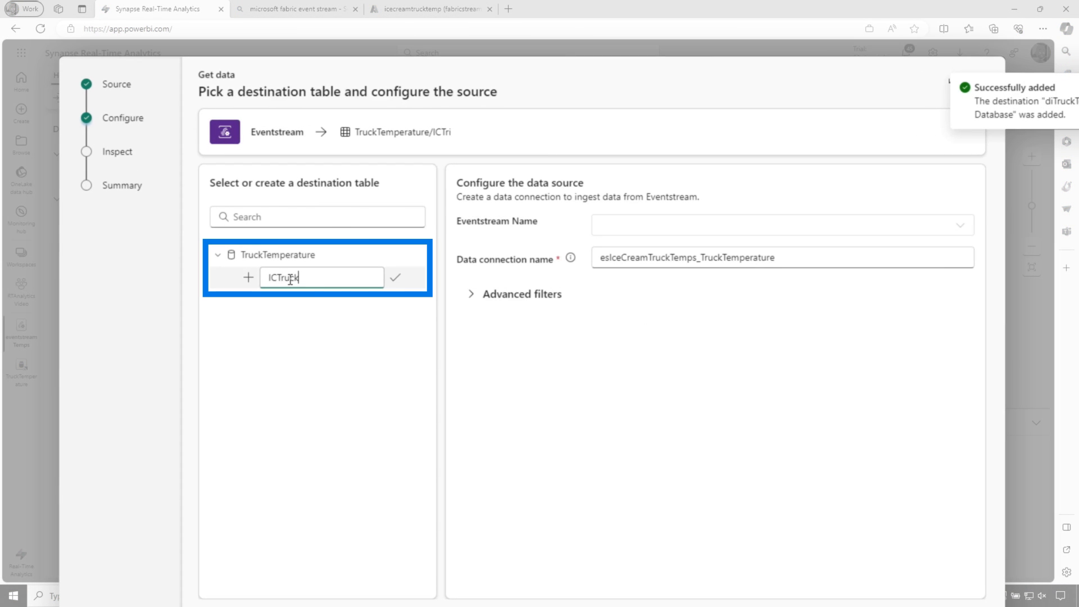
type("TempsEH")
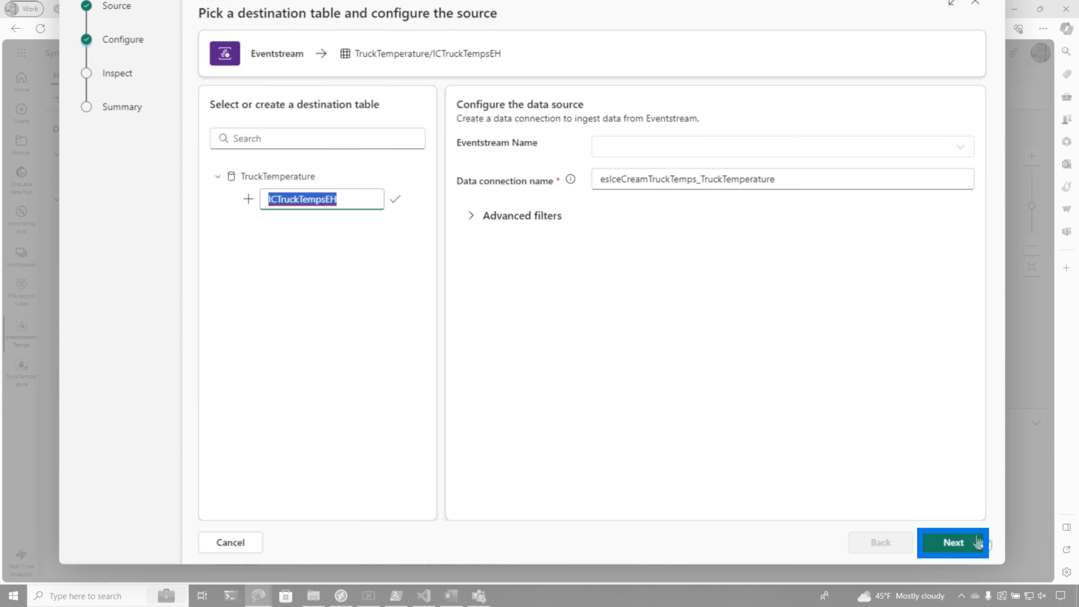
left_click(953, 543)
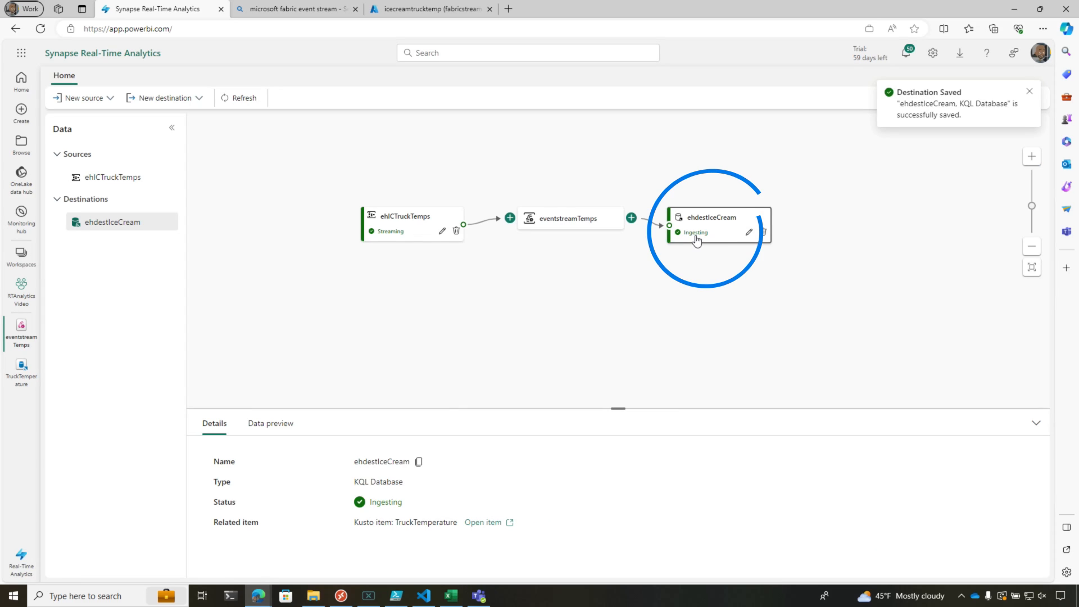
Step: Open the destination's Data preview and refresh until truck temperature rows appear
left_click(269, 423)
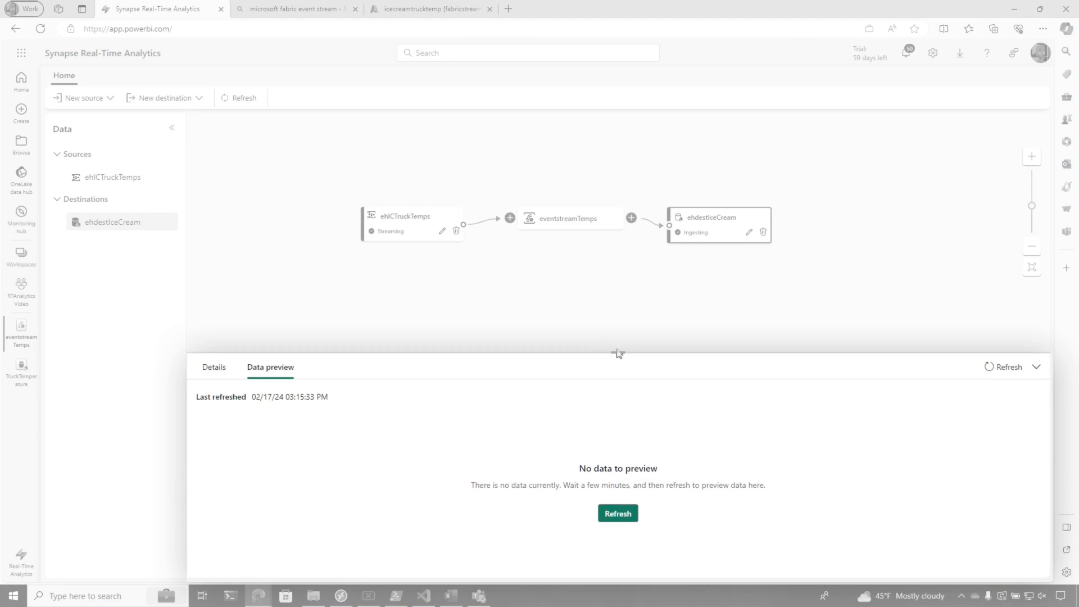
left_click(1008, 311)
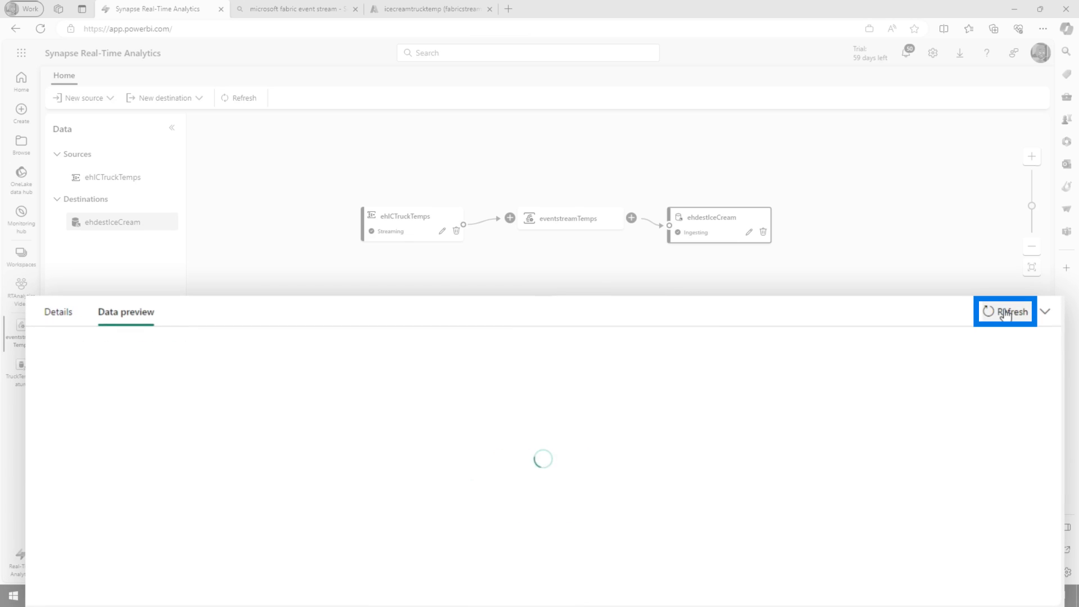
left_click(1007, 310)
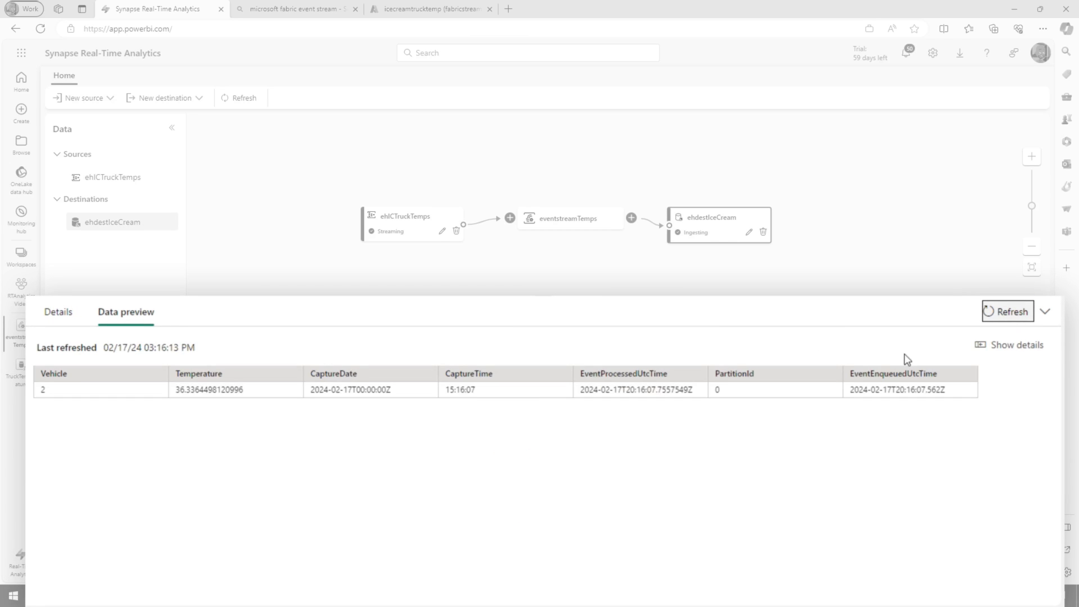
left_click(1008, 311)
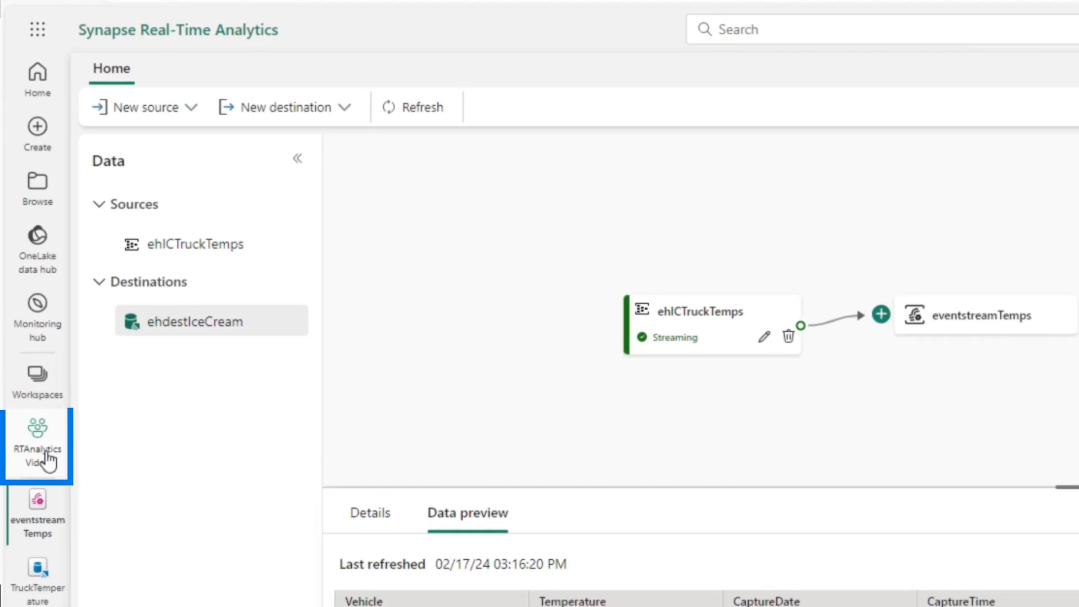
Step: Open ICTruckTempsEH in the TruckTemperature database of RTAnalytics Video, showing 27 rows and its schema
left_click(37, 444)
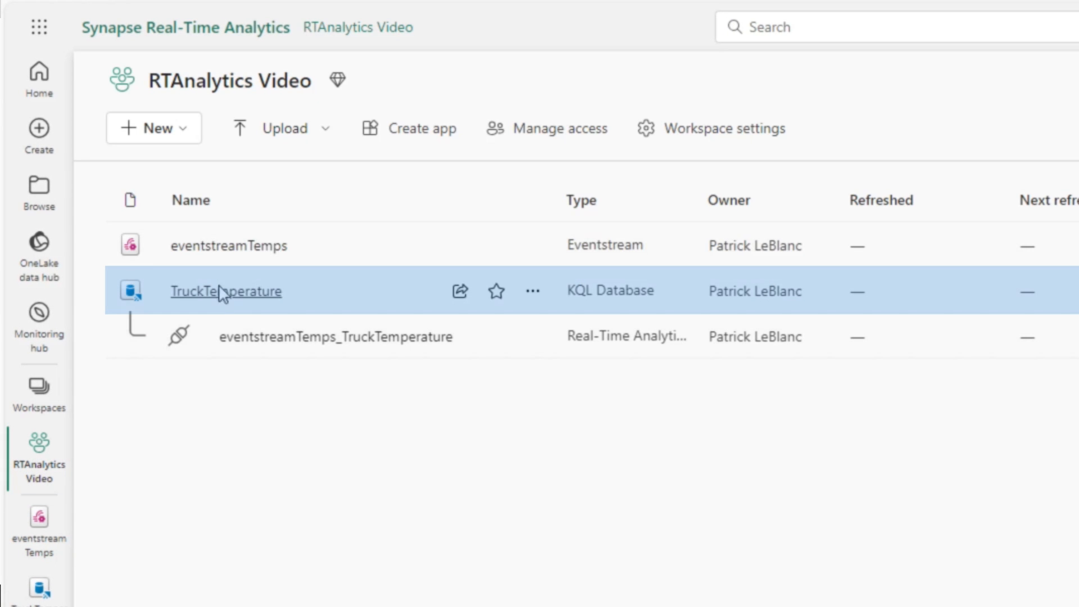
left_click(226, 291)
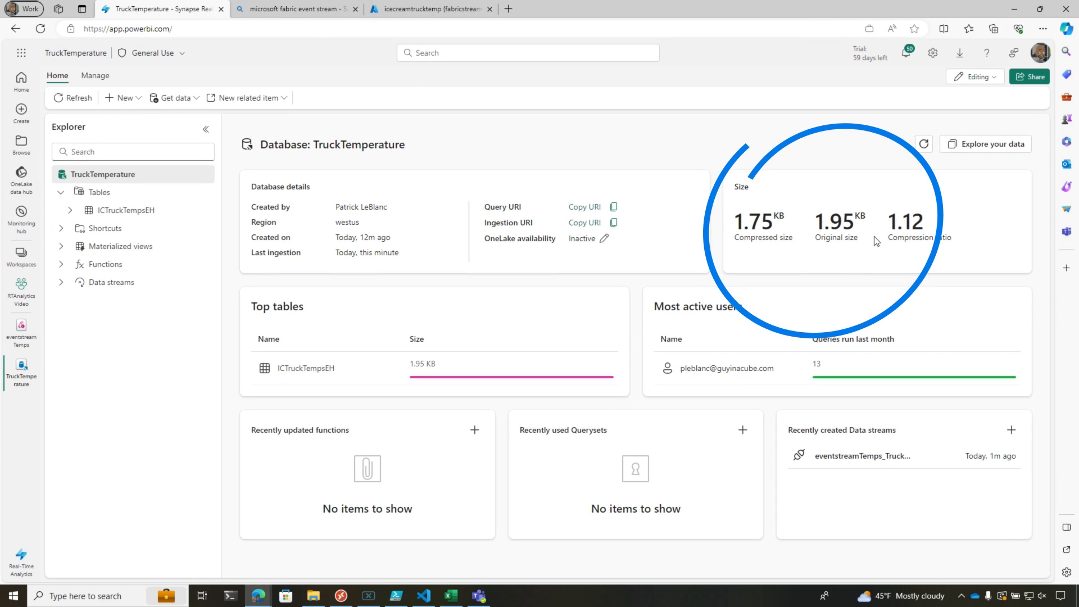
left_click(126, 209)
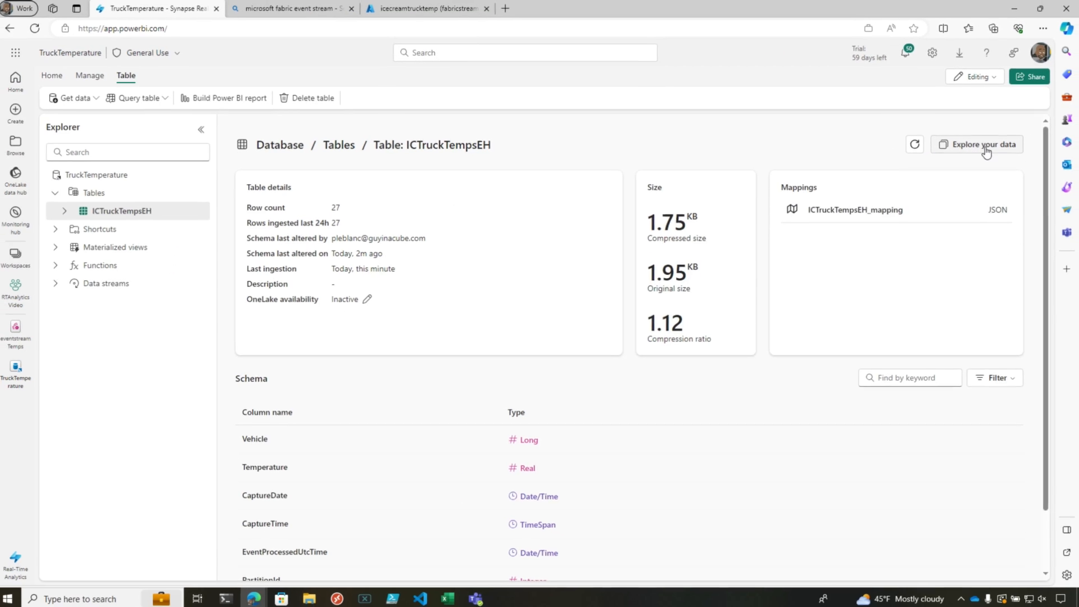
Step: Run a record count on ICTruckTempsEH (40 records), then expand the table's column list
left_click(977, 145)
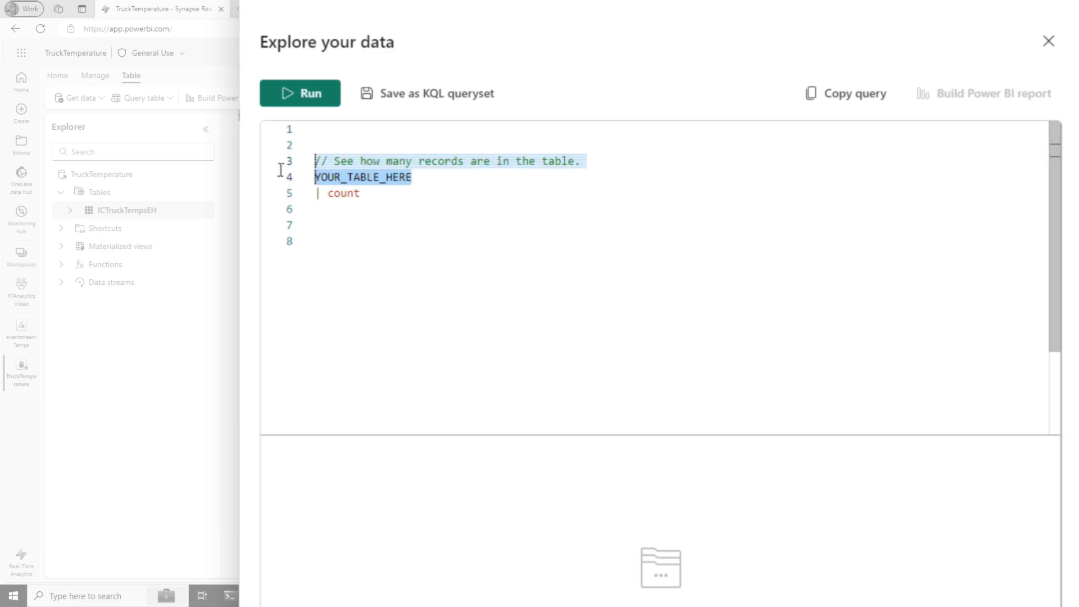
type("ICTruckTempsEH")
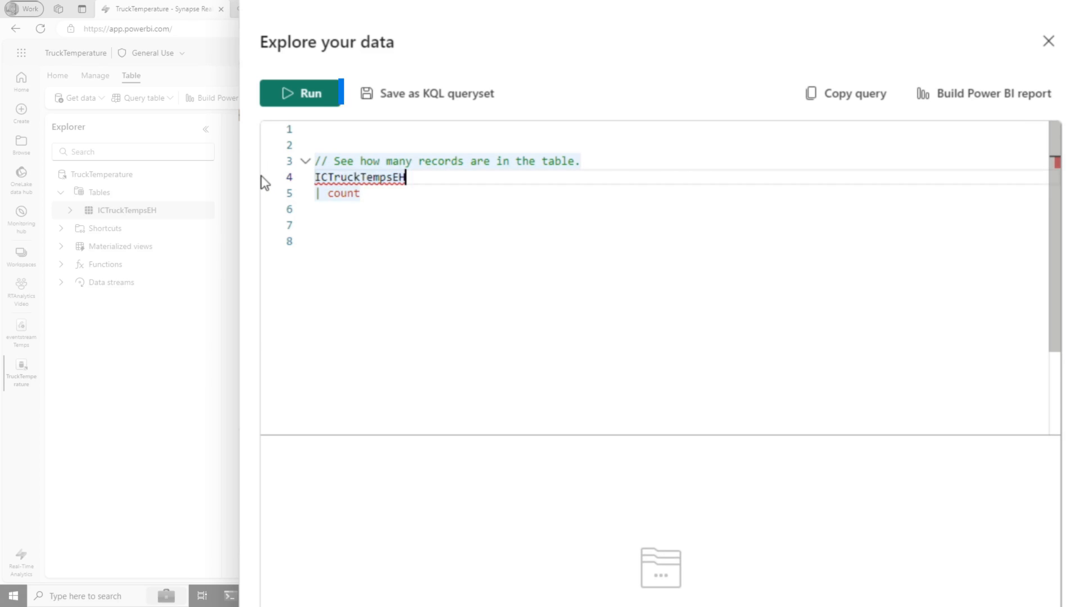
left_click(300, 92)
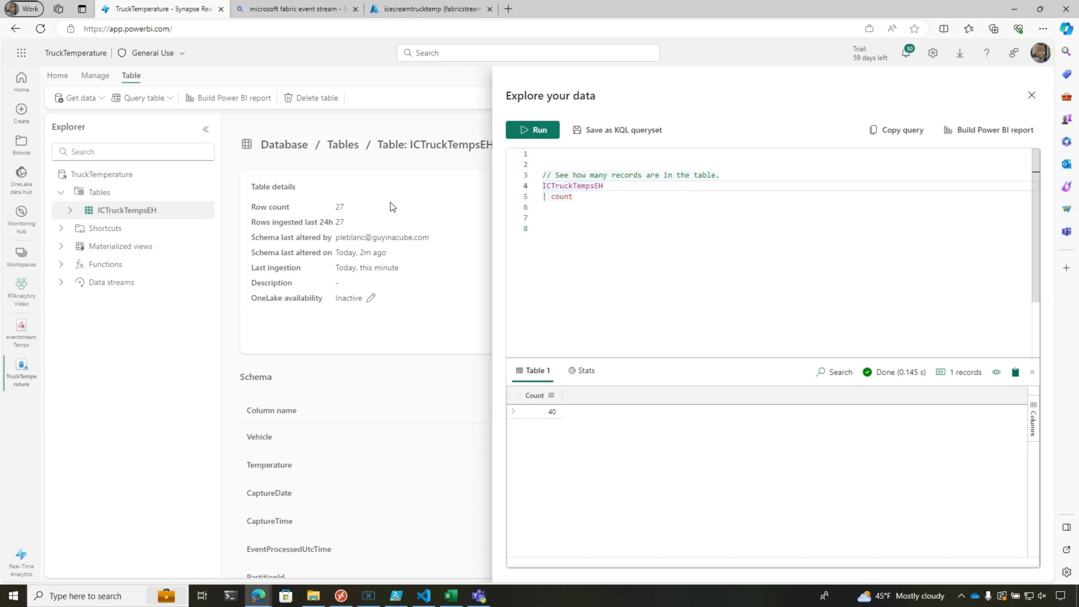
left_click(1031, 95)
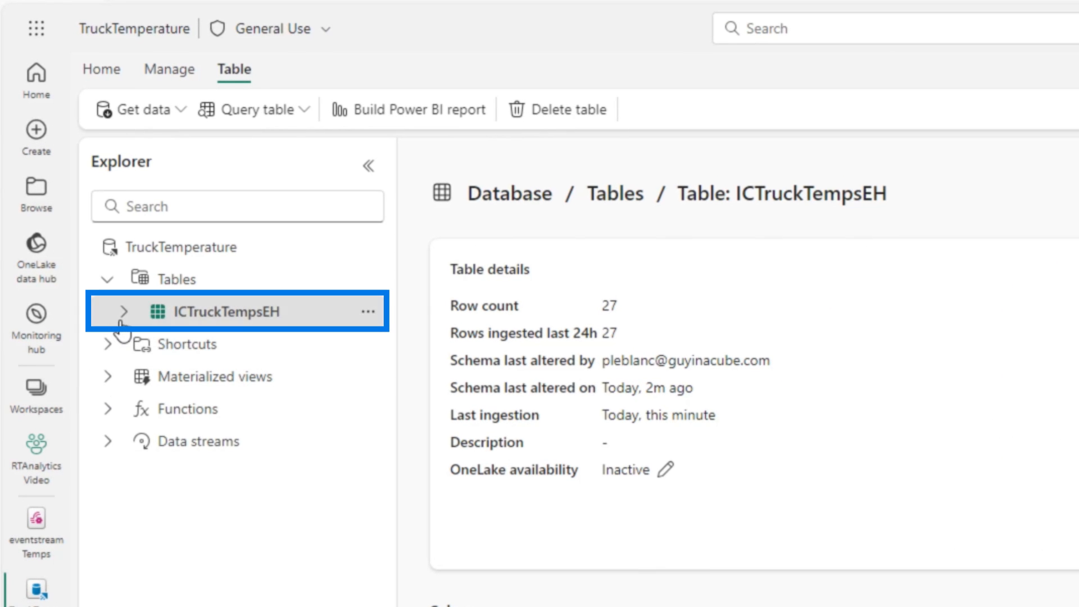
left_click(123, 311)
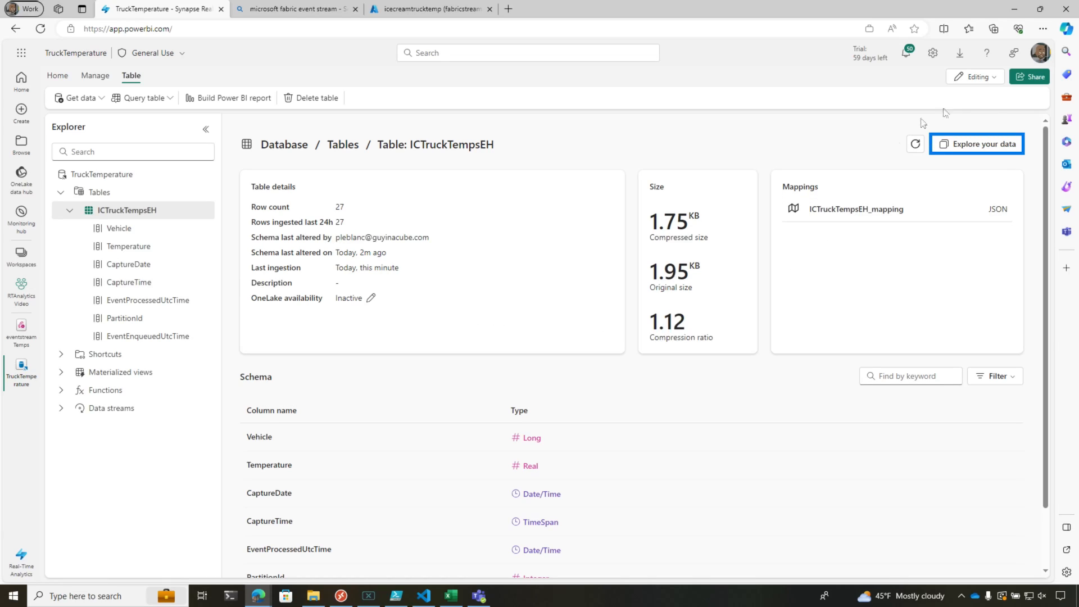
Step: Run select * on ICTruckTempsEH, then narrow it to Vehicle, Temperature, CaptureTime (59 records)
left_click(977, 144)
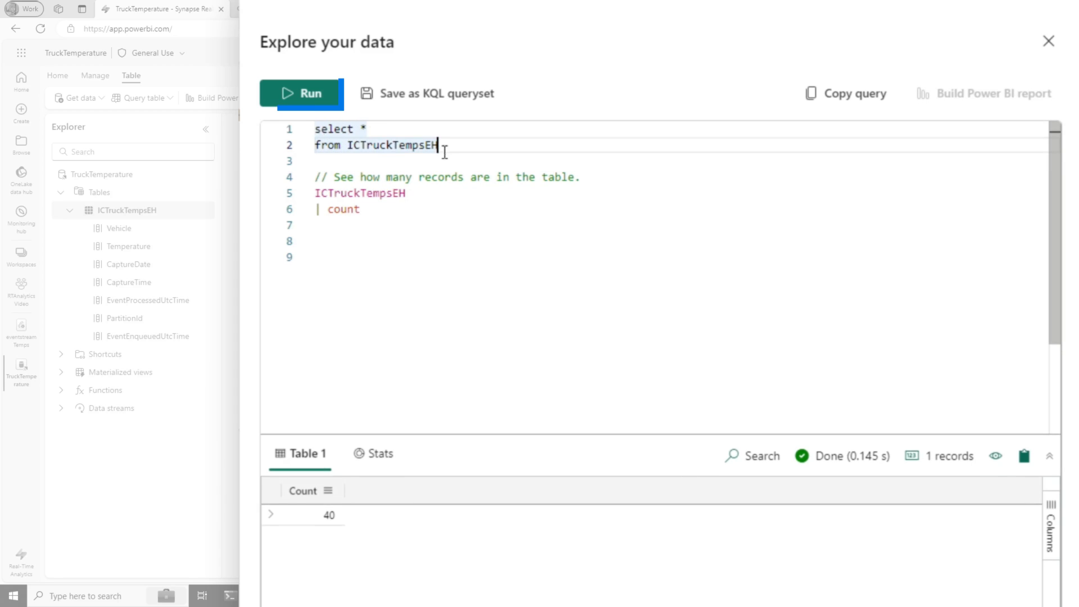
left_click(299, 93)
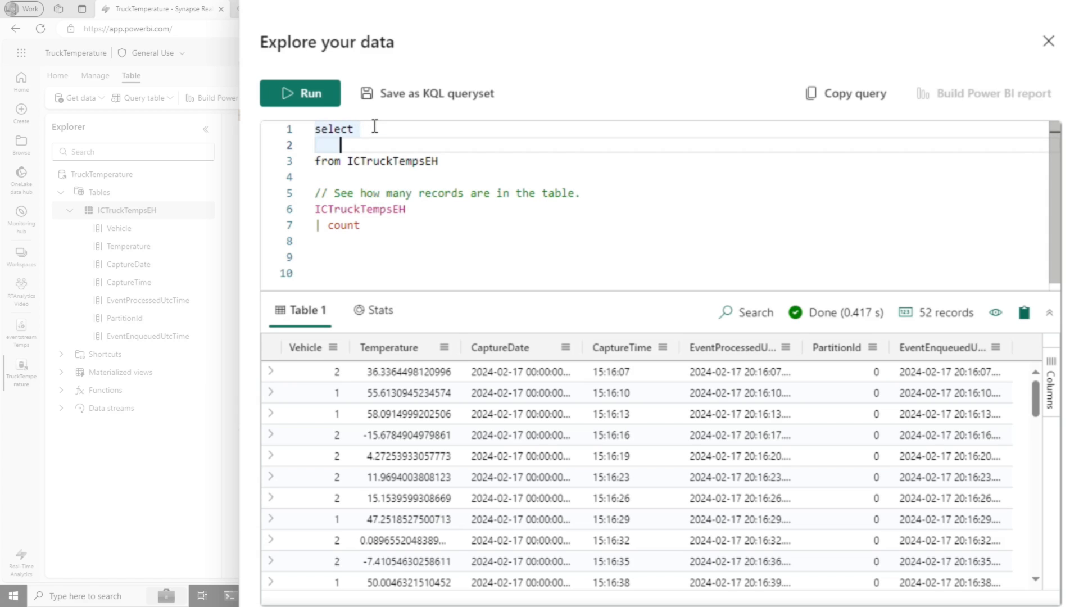
type("Vehicle,")
type("Temperature,")
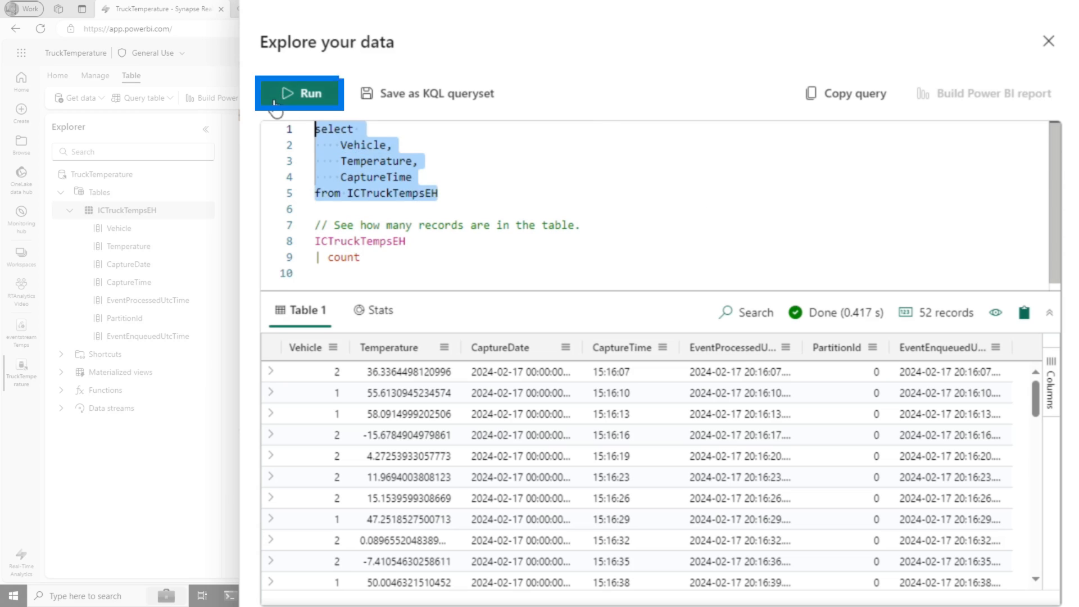
left_click(300, 93)
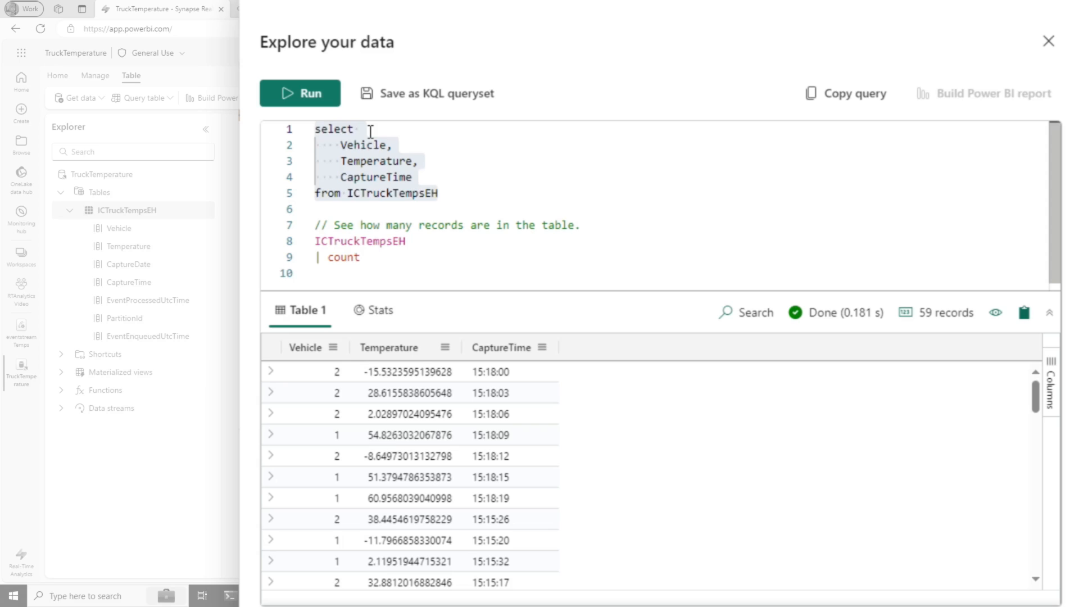
Step: Explain the SQL query to get its KQL project equivalent and run it (69 records)
type("explain")
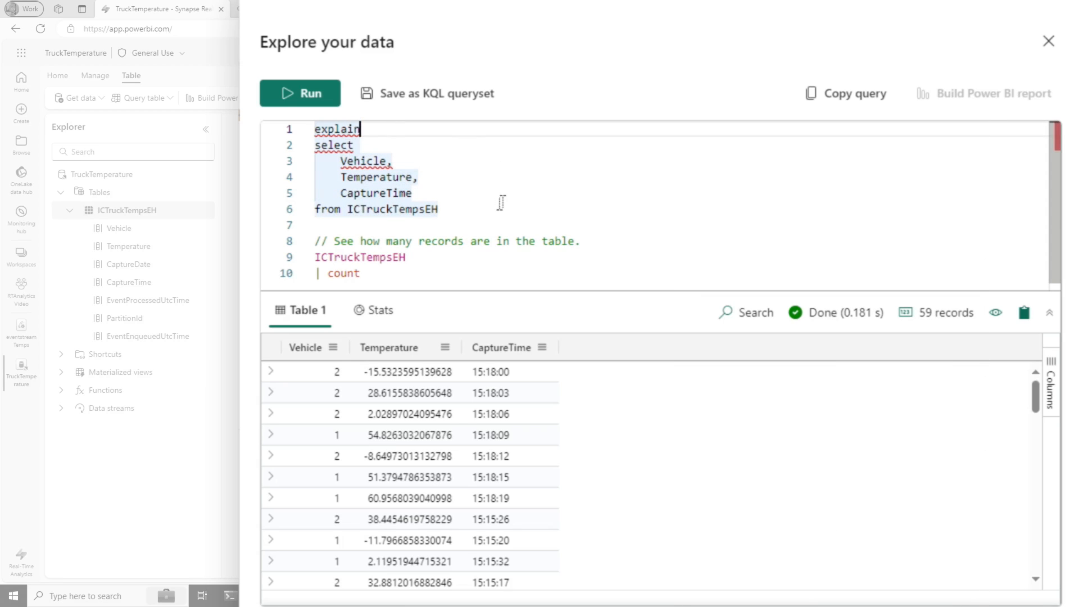
left_click(300, 93)
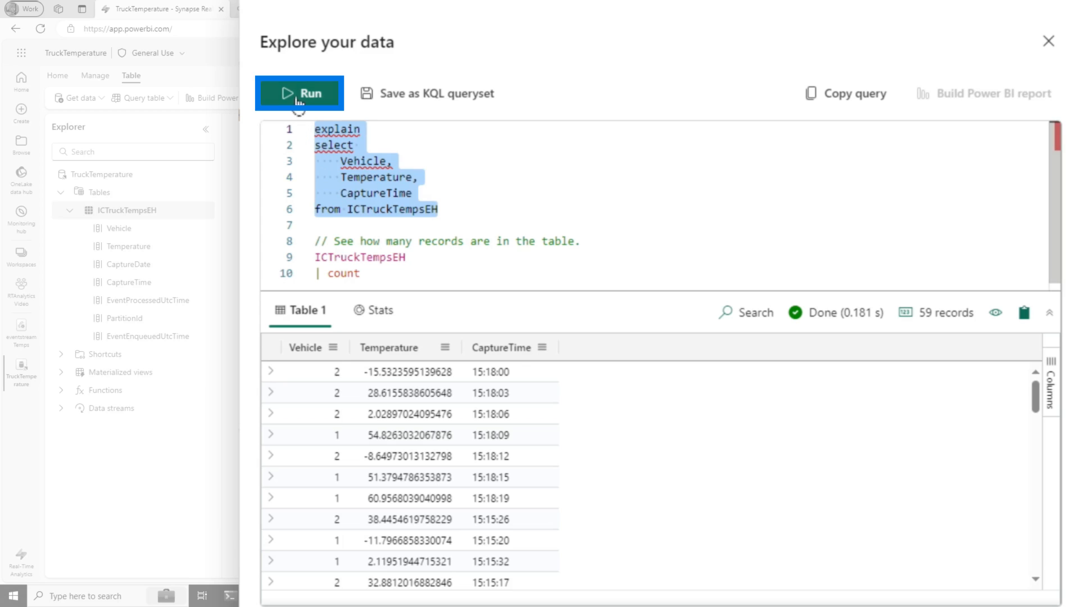
left_click(298, 93)
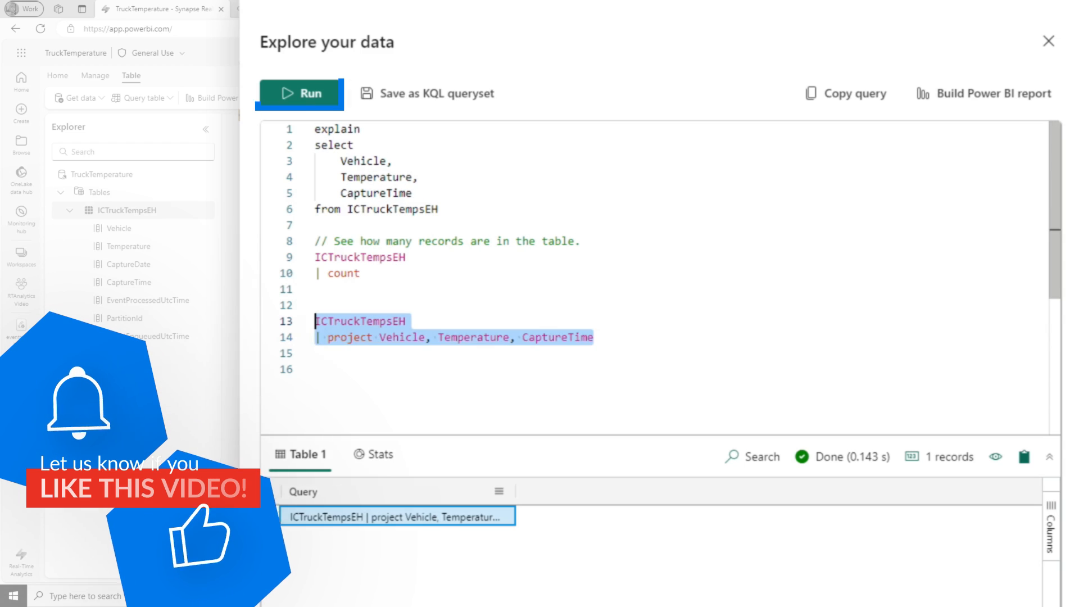
left_click(299, 93)
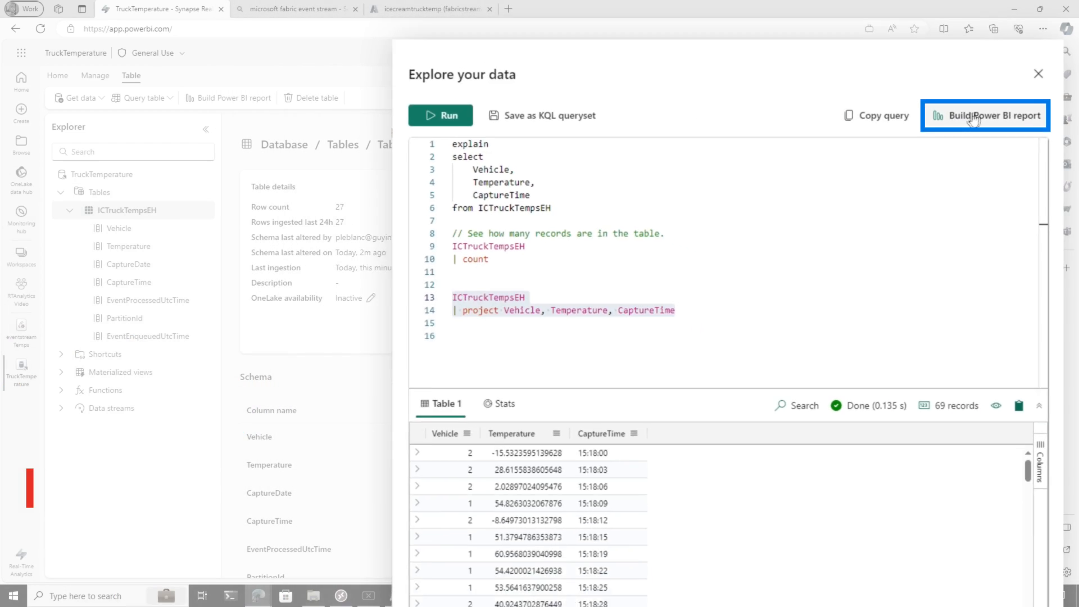
Step: Chart the query result as a line chart: Temperature values, Vehicle legend, then refresh
left_click(989, 115)
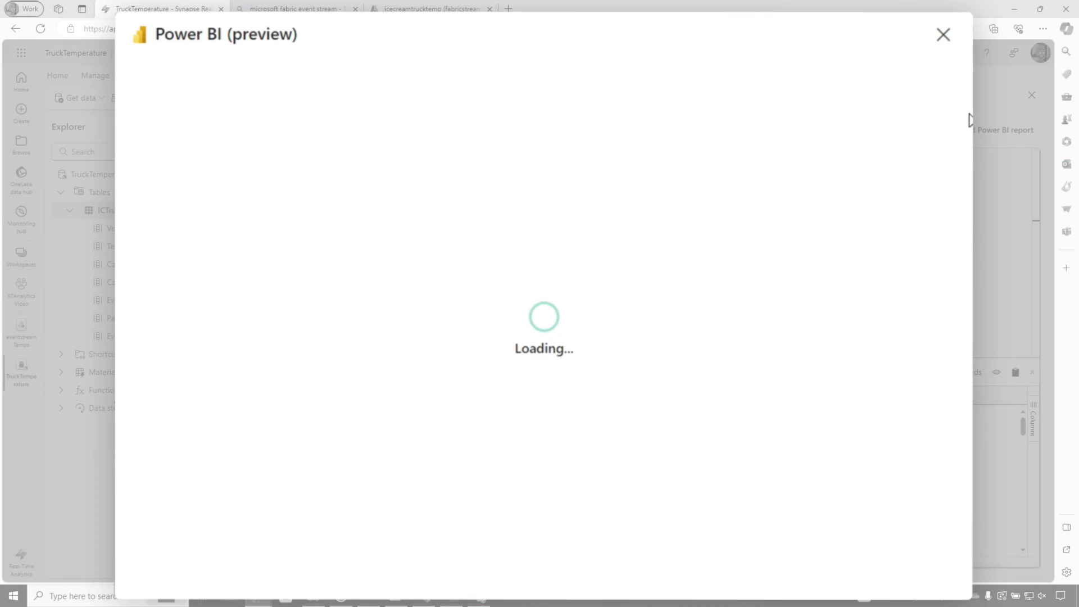
mouse_move(584, 271)
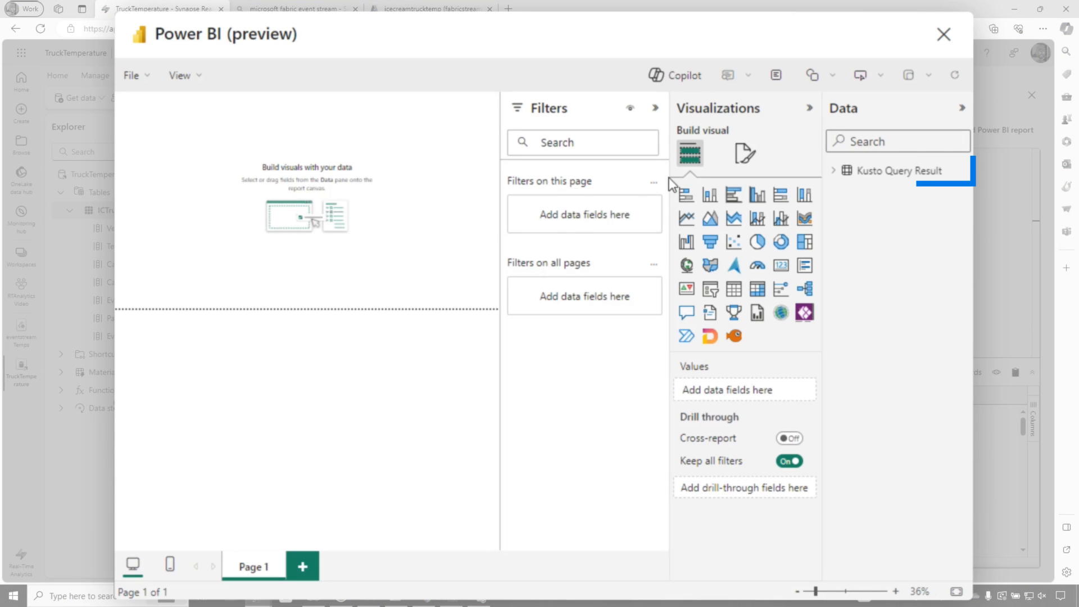
left_click(833, 170)
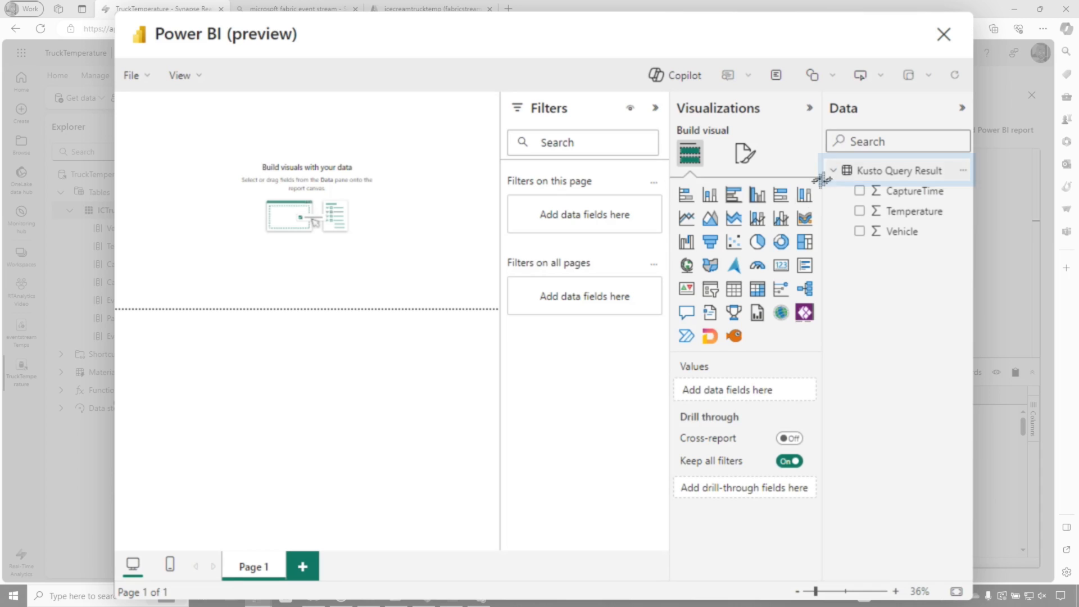
left_click(687, 219)
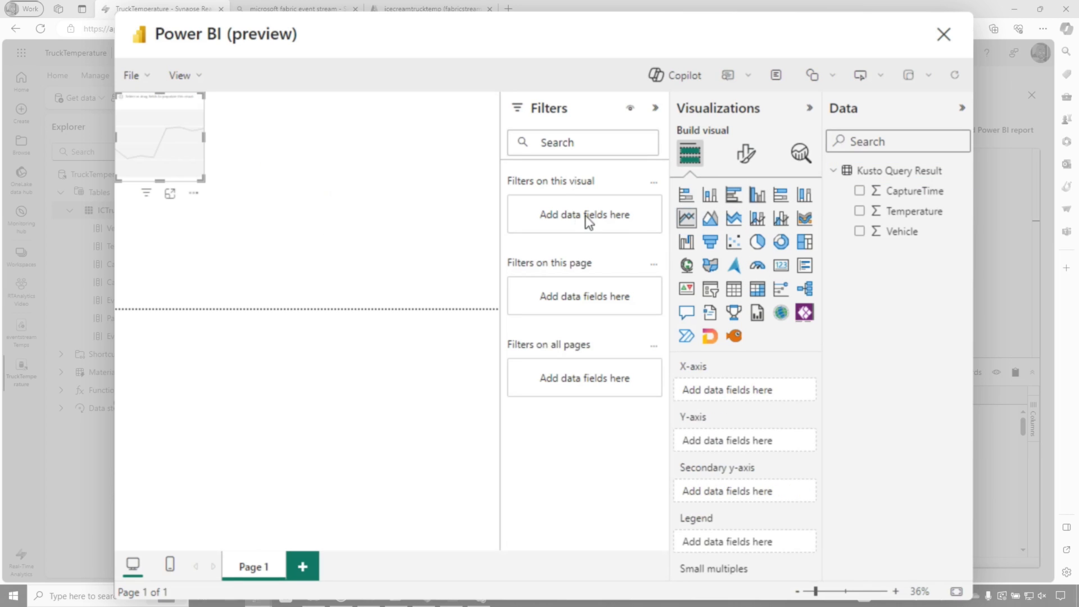
left_click(654, 107)
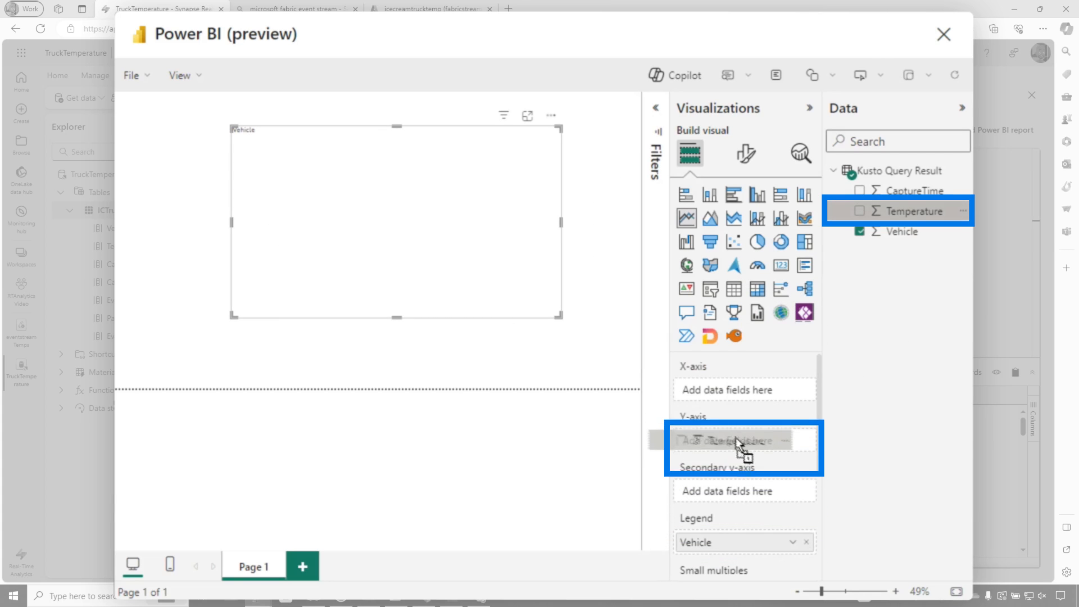
left_click(860, 211)
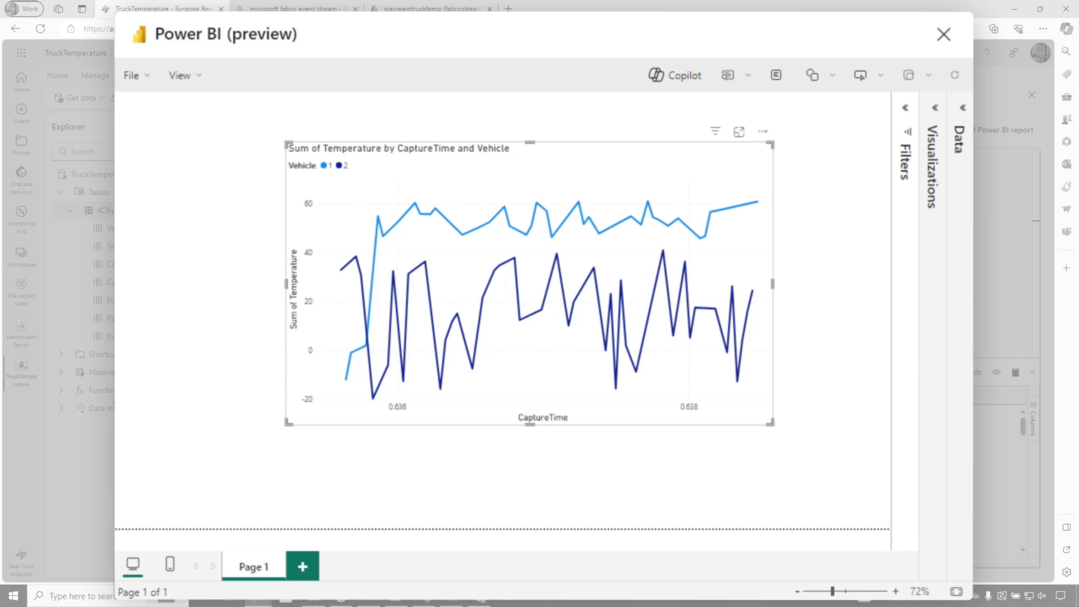
left_click(955, 75)
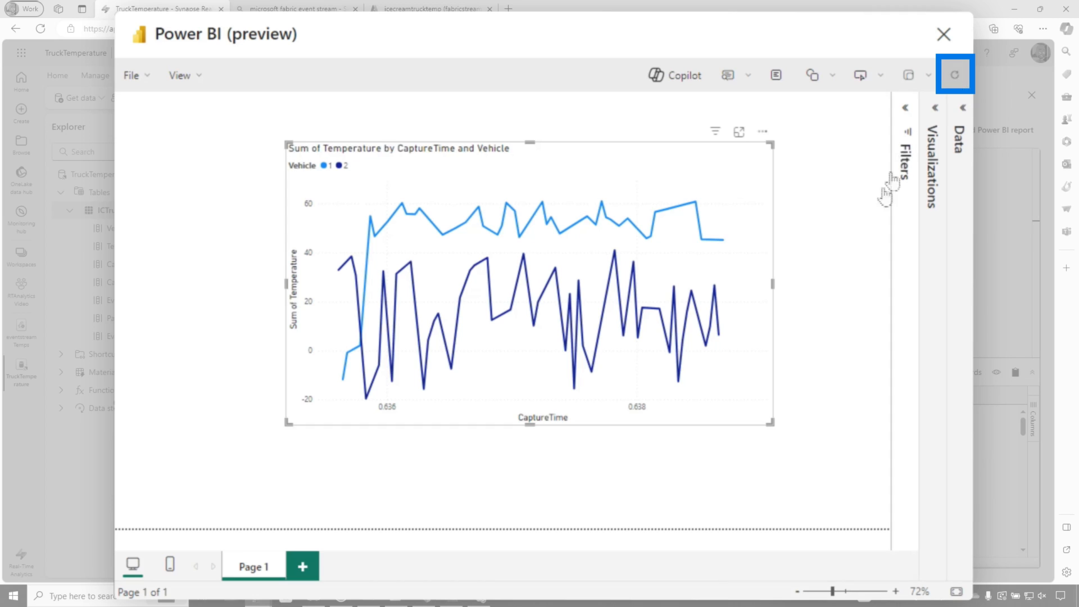
Step: Save the report as 'Truck Temps' into the RTAnalytics Video workspace via File > Save
left_click(135, 75)
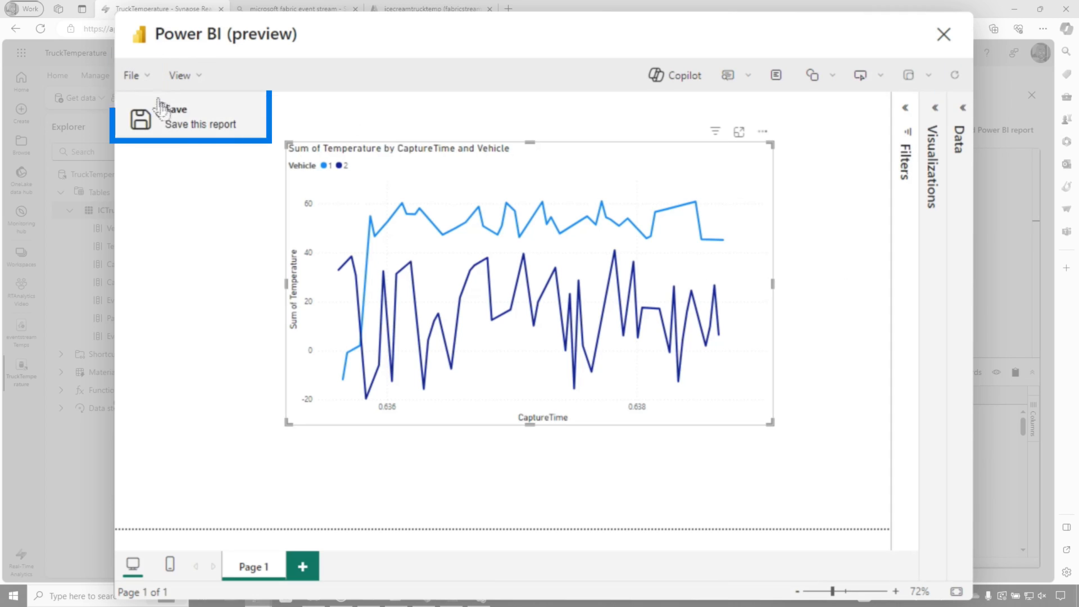
left_click(171, 117)
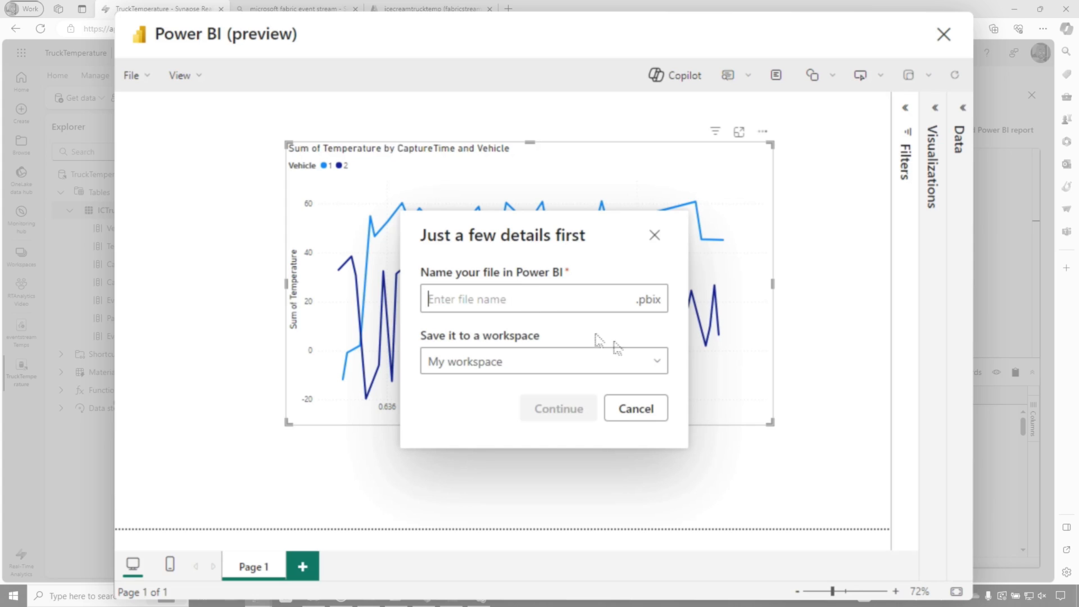
left_click(544, 362)
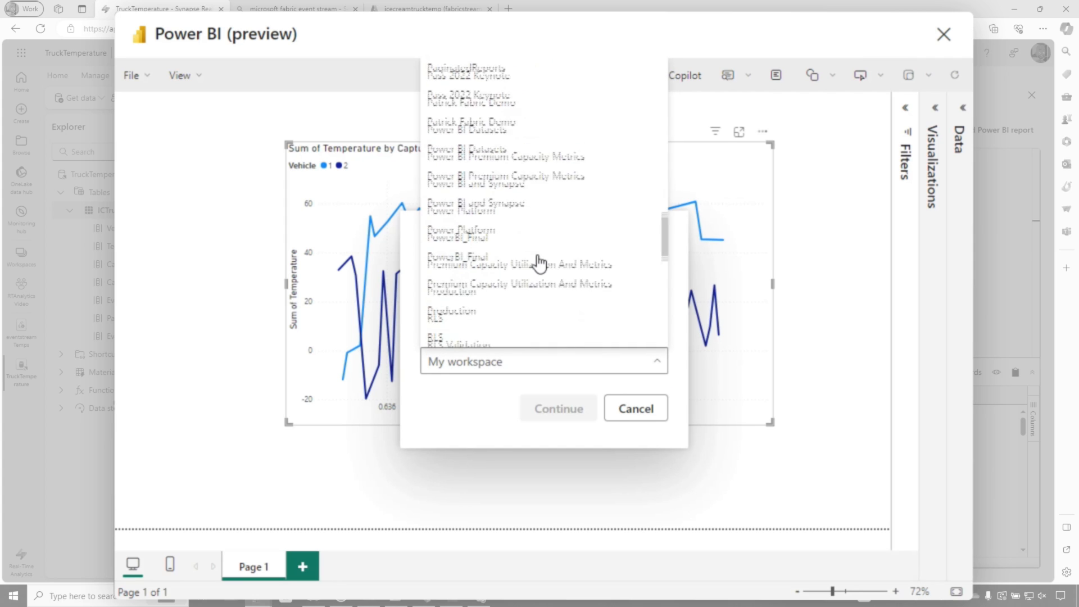
scroll("down", 3)
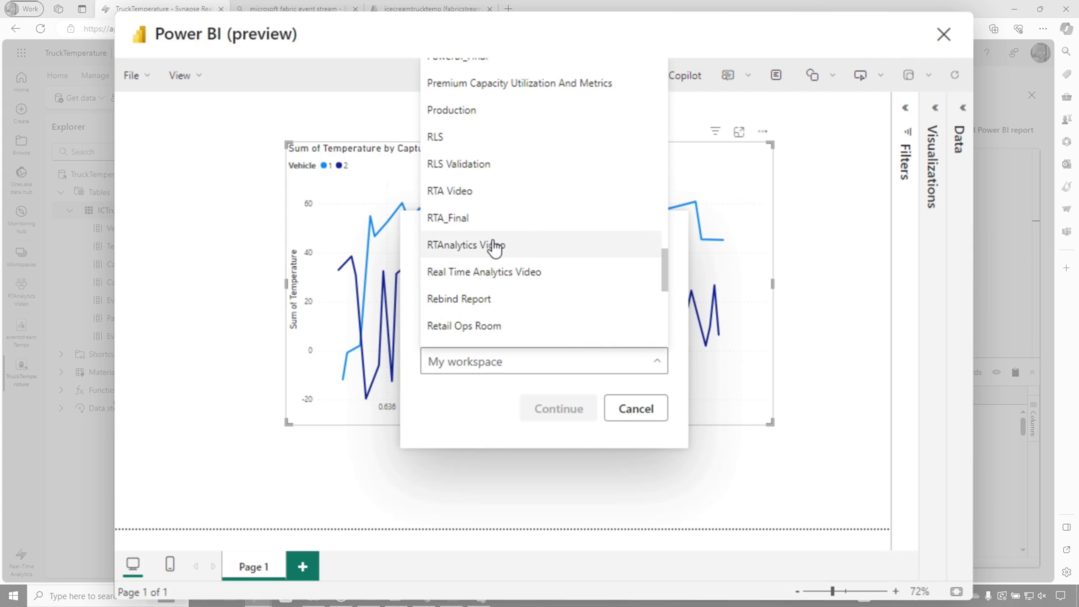
left_click(466, 245)
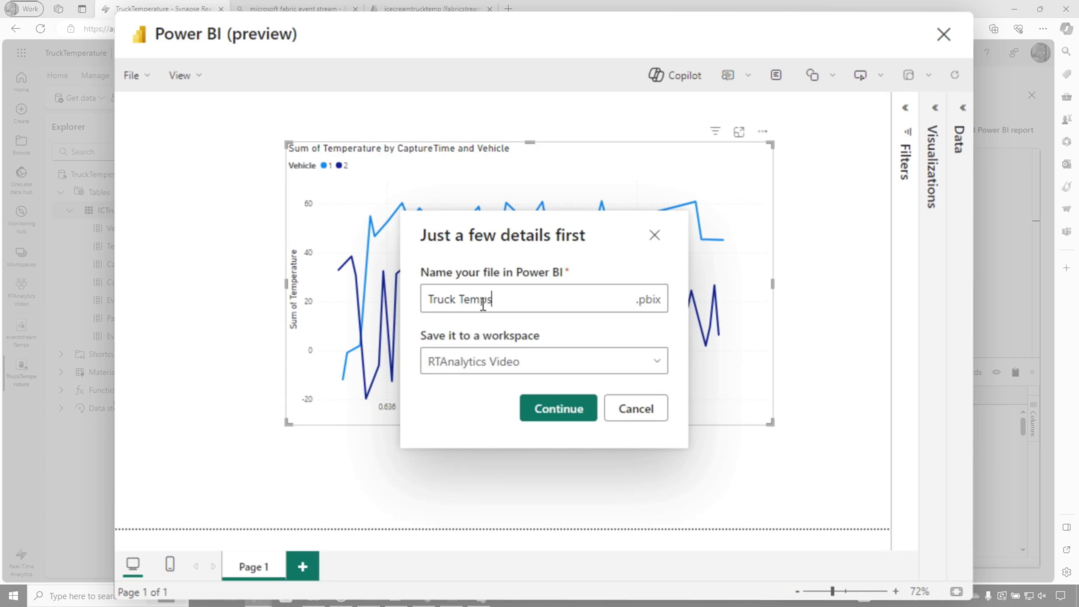
left_click(558, 408)
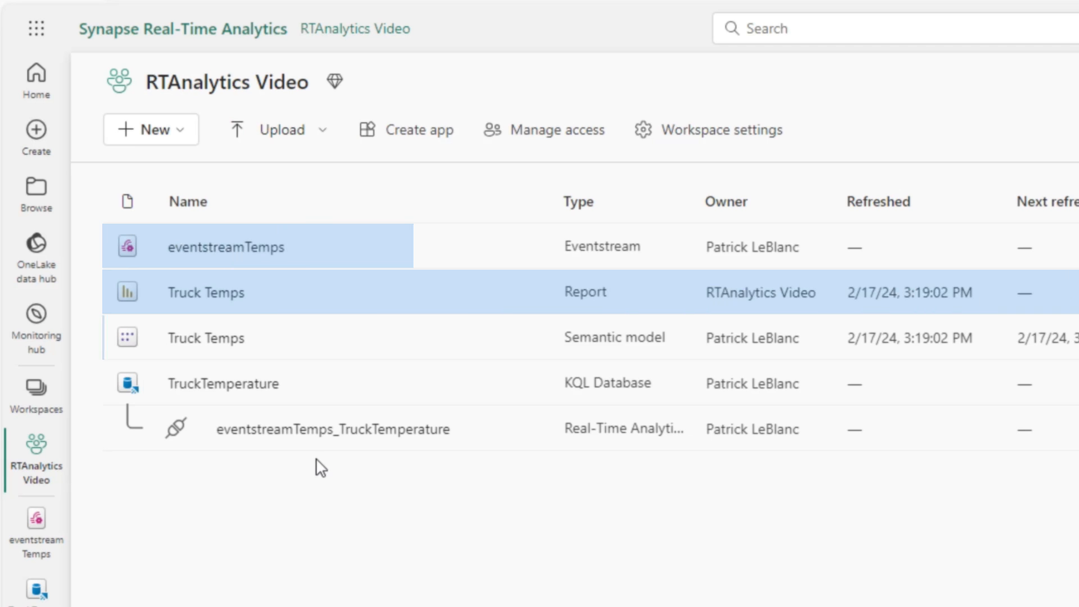
mouse_move(205, 292)
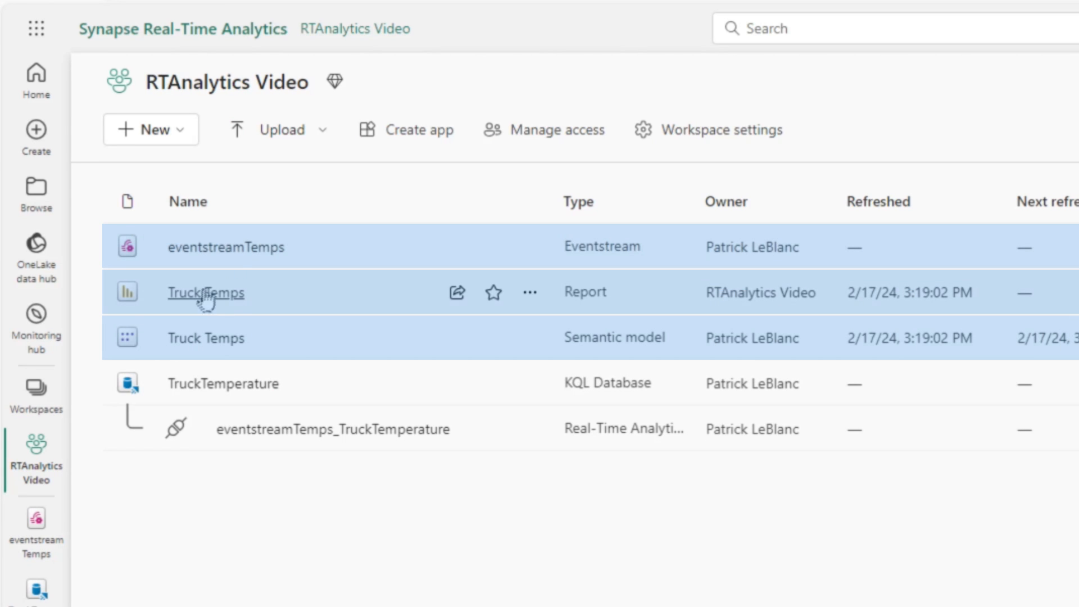